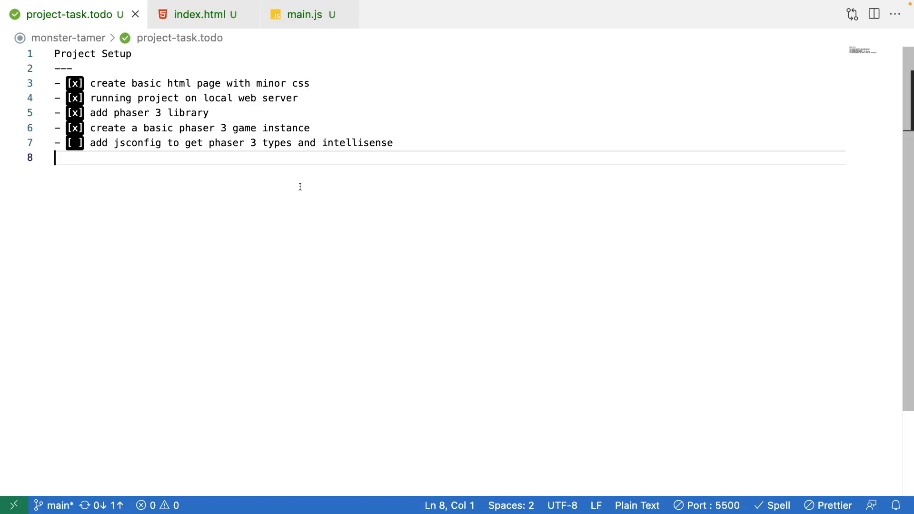
mouse_move(304, 15)
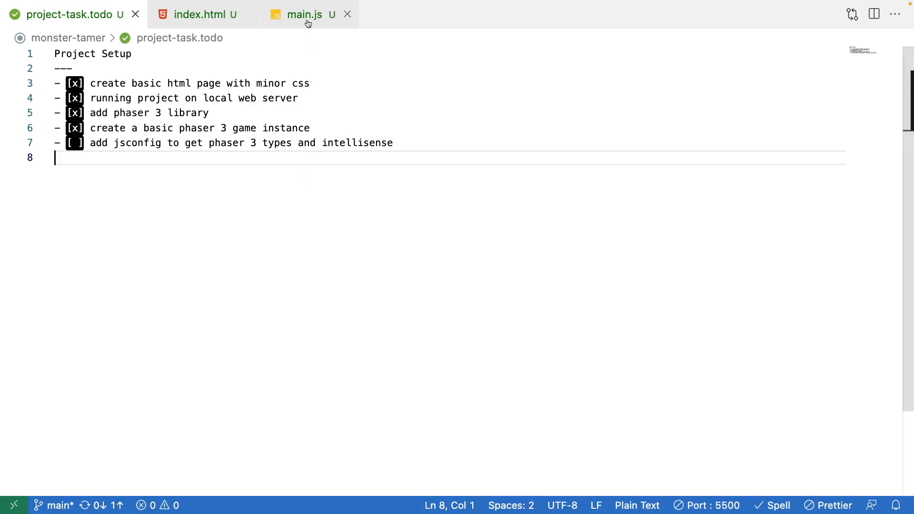
Type 'Phaser.' in main.js to check for completions, then delete it and the blank line
left_click(305, 14)
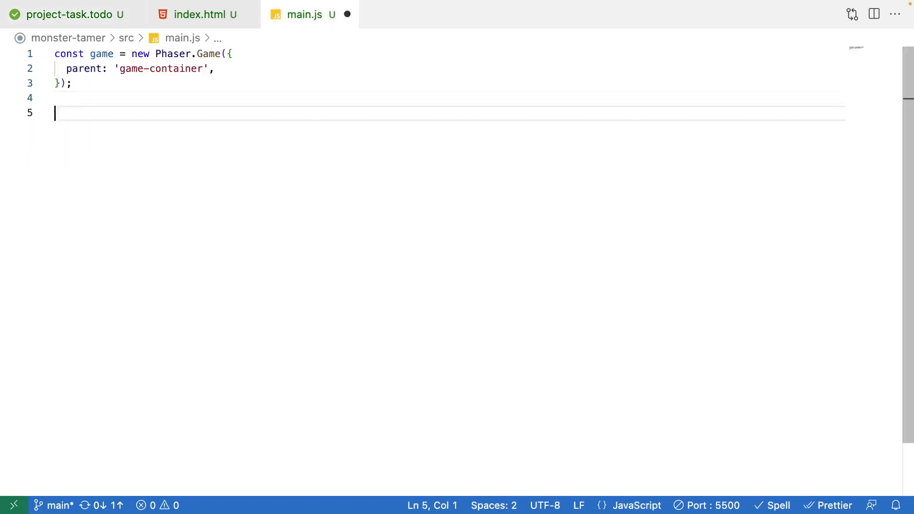
type("P")
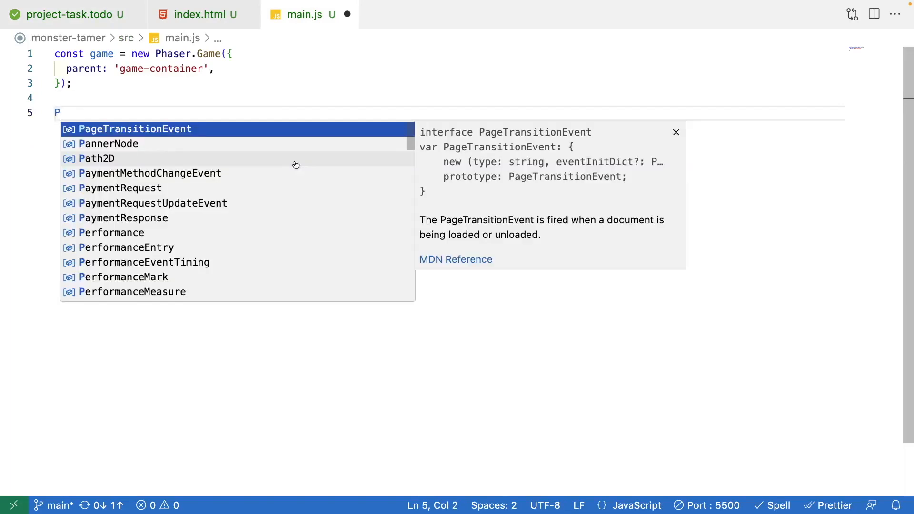
type("haser.")
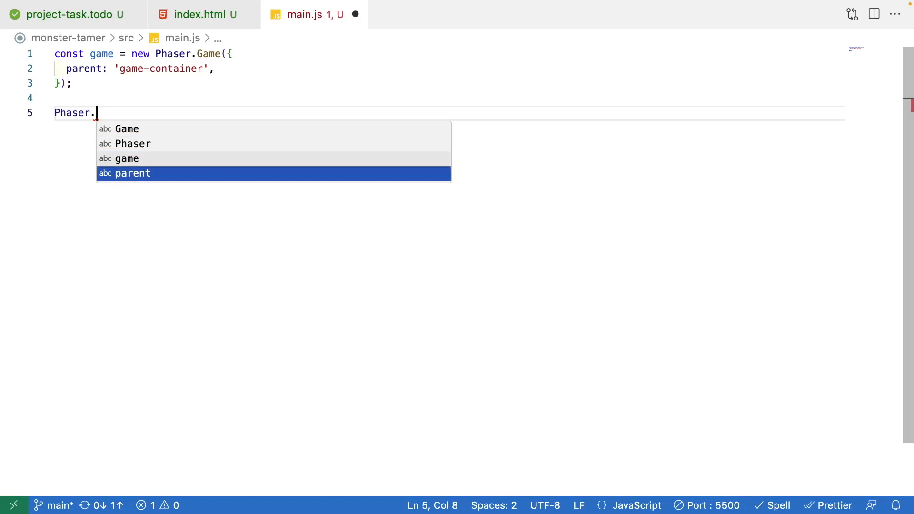
key("Backspace")
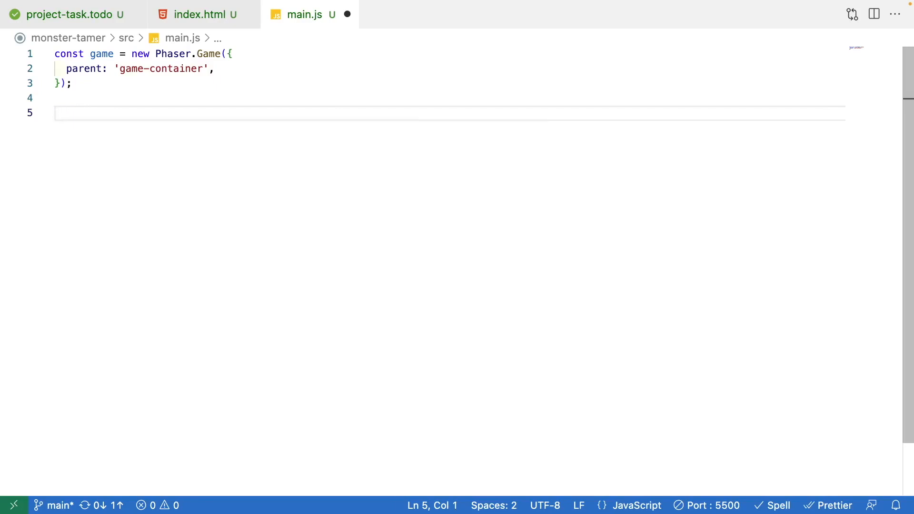
key("Backspace")
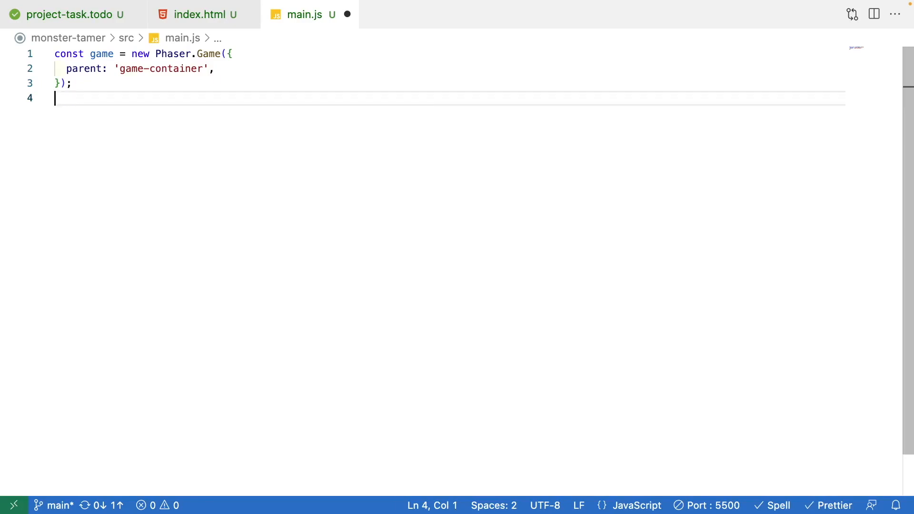
mouse_move(347, 14)
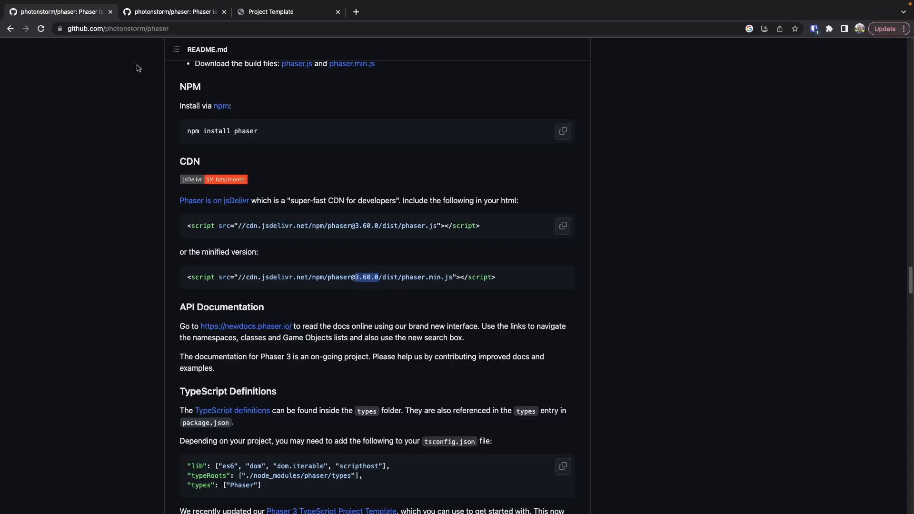
mouse_move(174, 39)
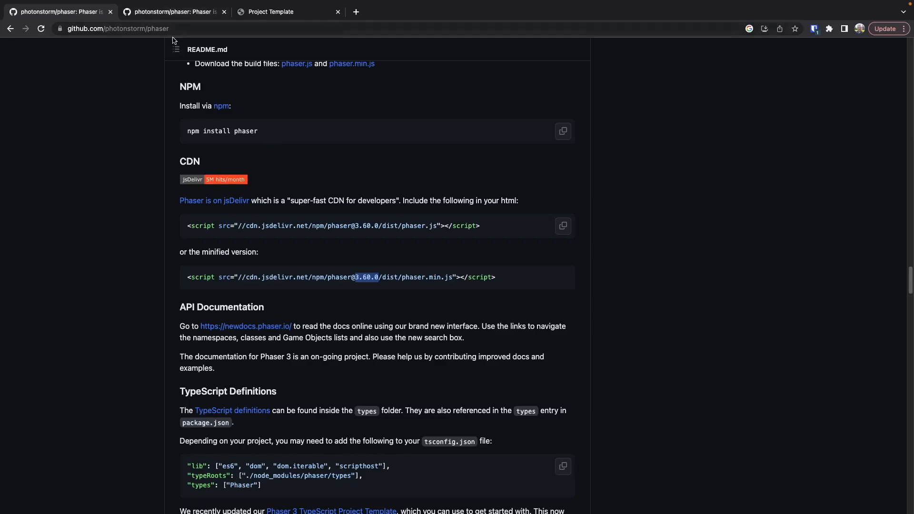
Scroll the Phaser README to the CDN script tags and TypeScript Definitions section
scroll("up", 3)
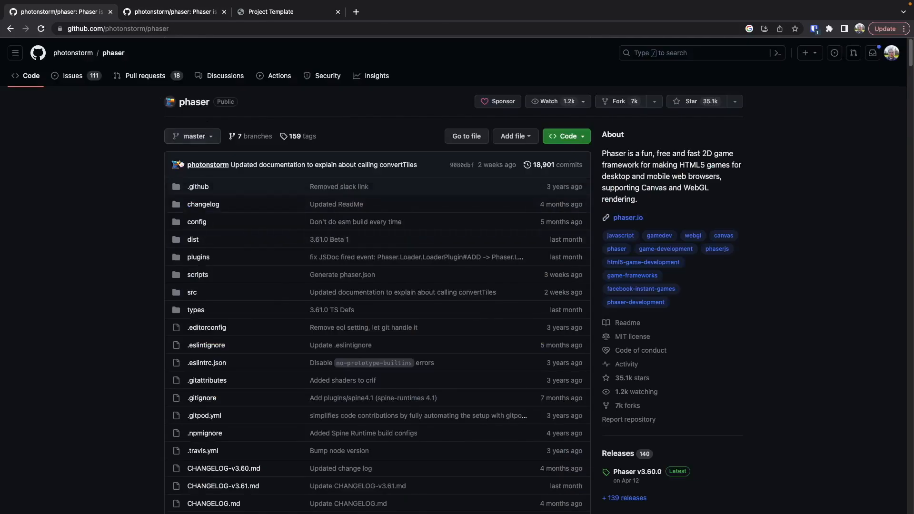
scroll("down", 3)
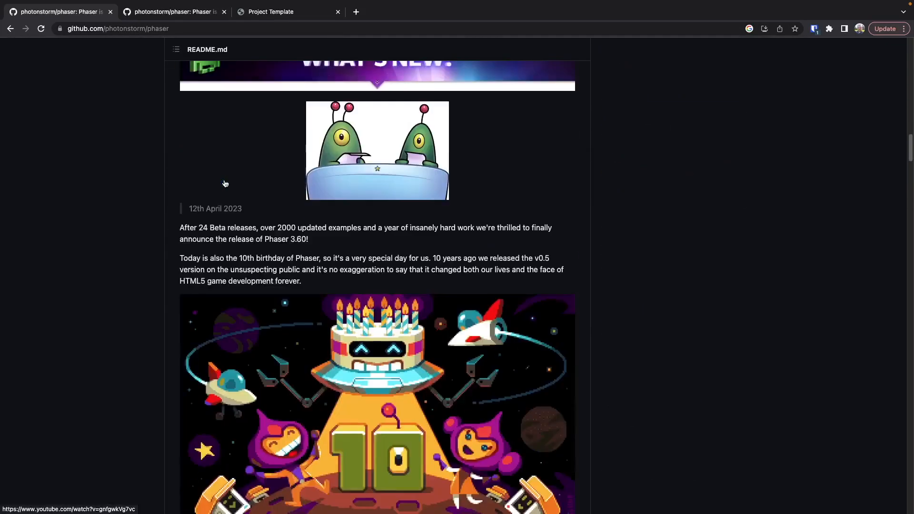
scroll("down", 3)
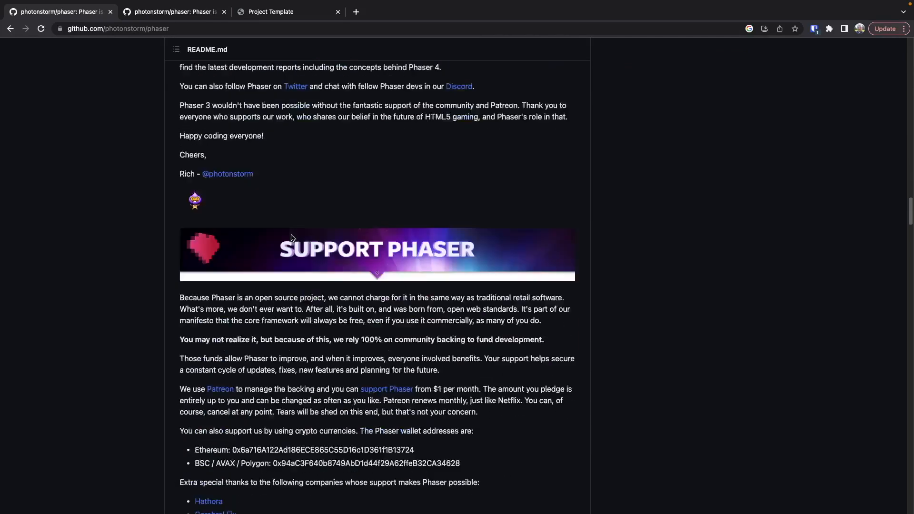
scroll("up", 3)
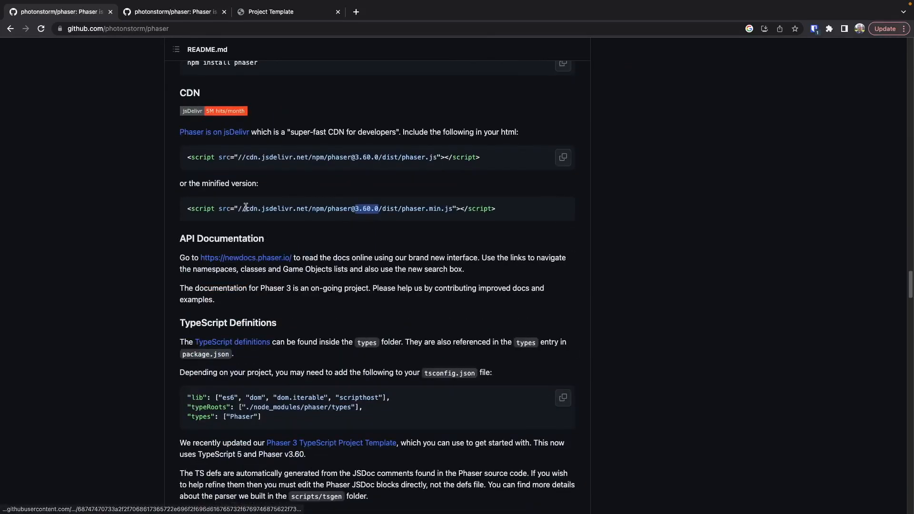
scroll("down", 3)
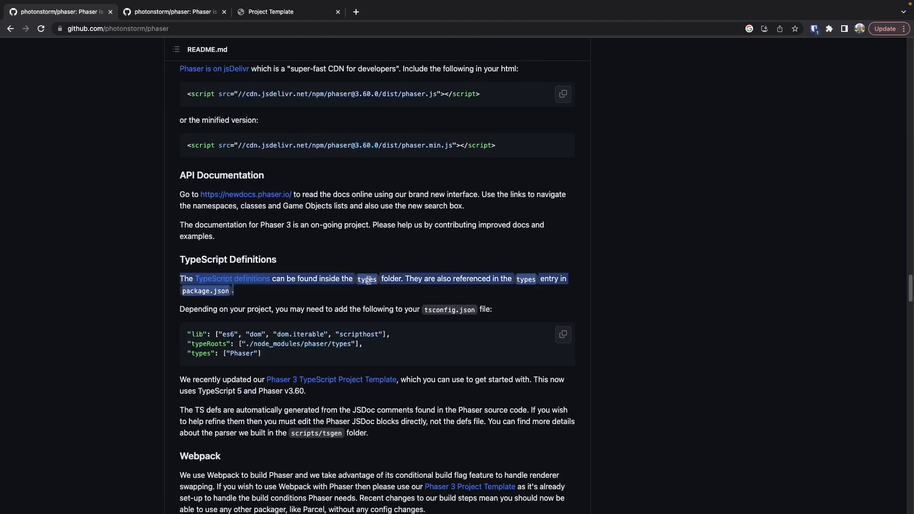
mouse_move(248, 279)
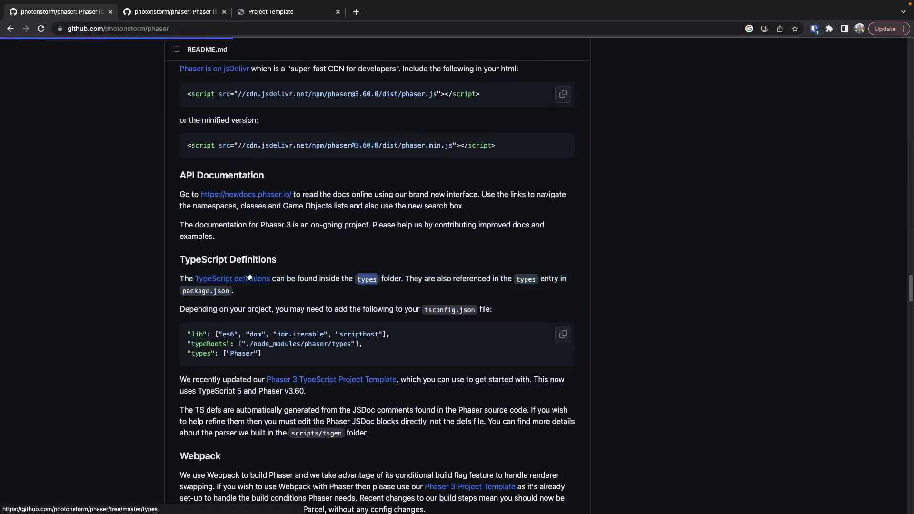
Open types/phaser.d.ts on GitHub, view it raw, then return to its file page
left_click(231, 279)
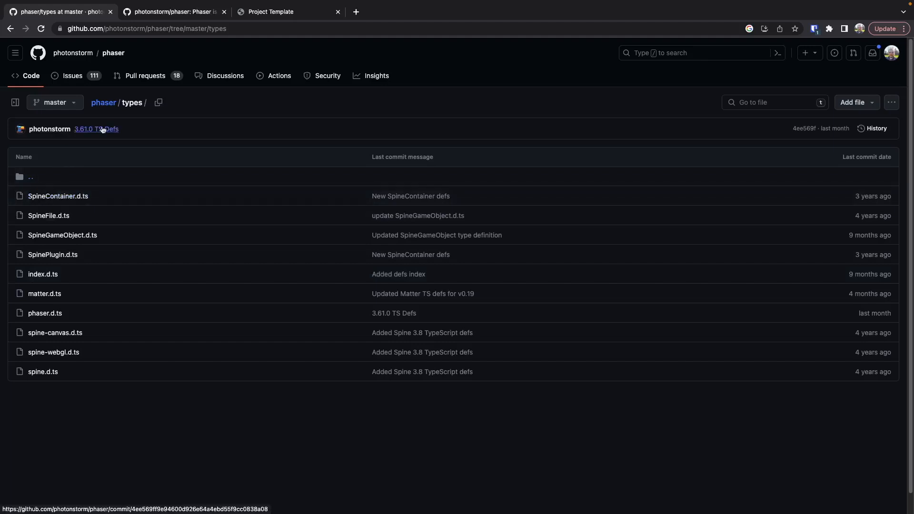
mouse_move(52, 255)
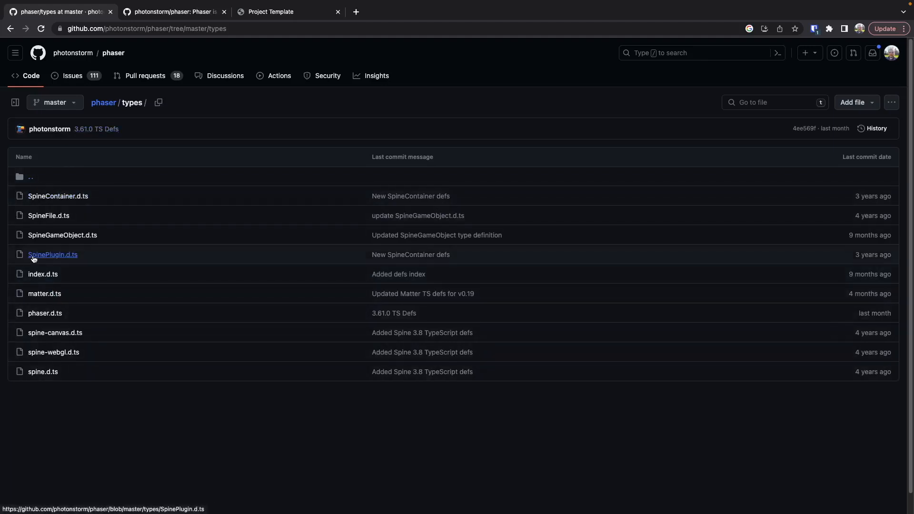
mouse_move(49, 324)
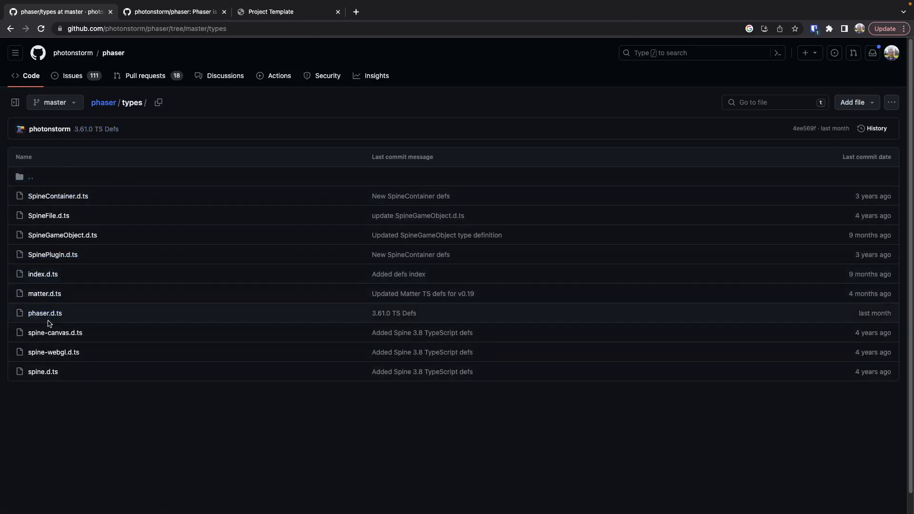
mouse_move(45, 313)
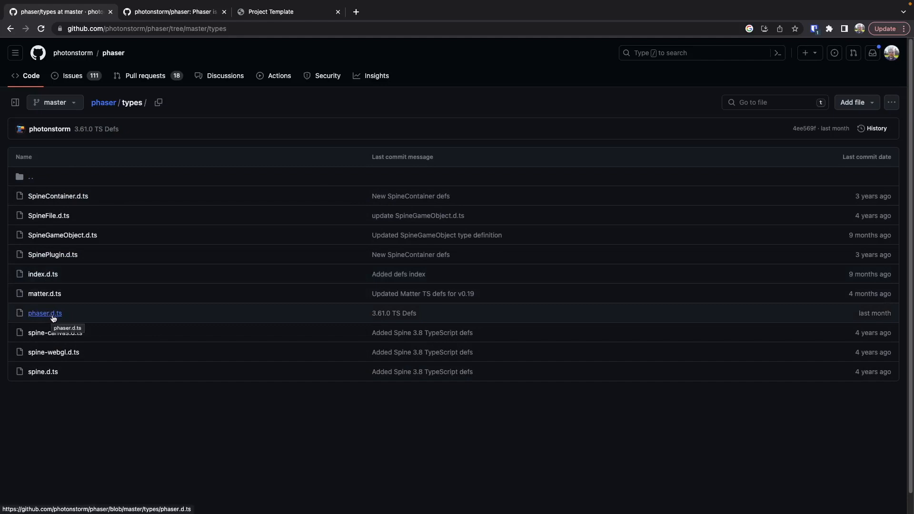
left_click(44, 314)
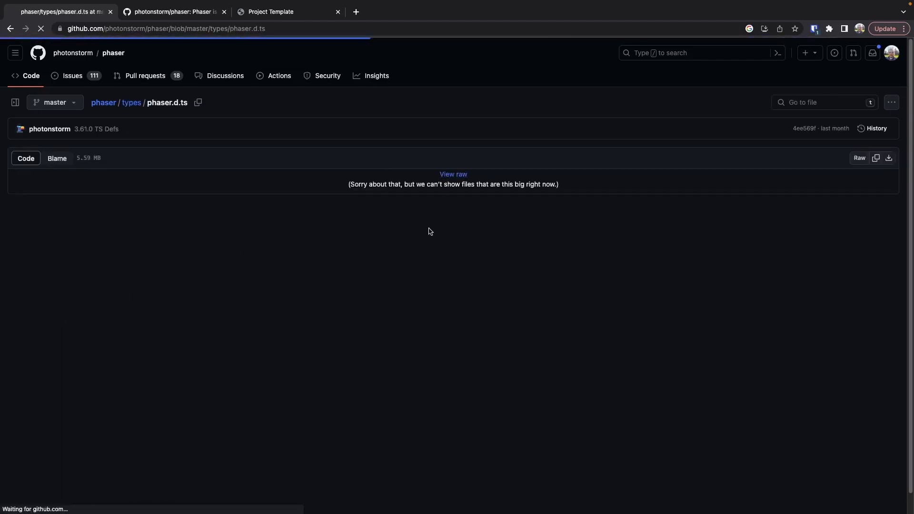
left_click(453, 174)
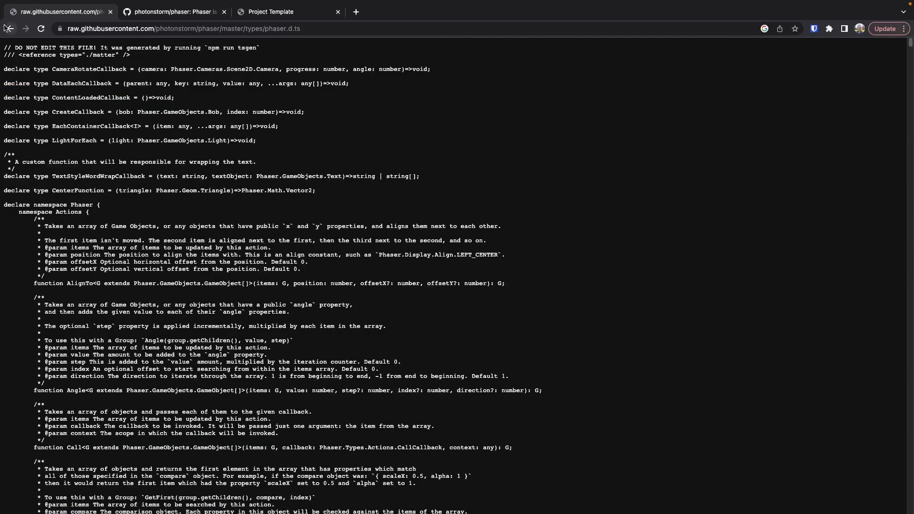
left_click(10, 28)
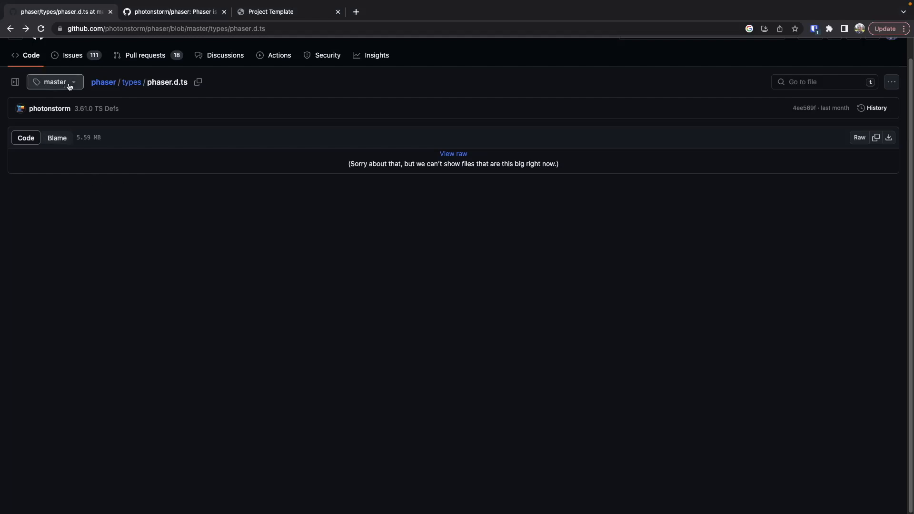
Switch the phaser.d.ts view from master to the v3.60.0 release tag
left_click(54, 82)
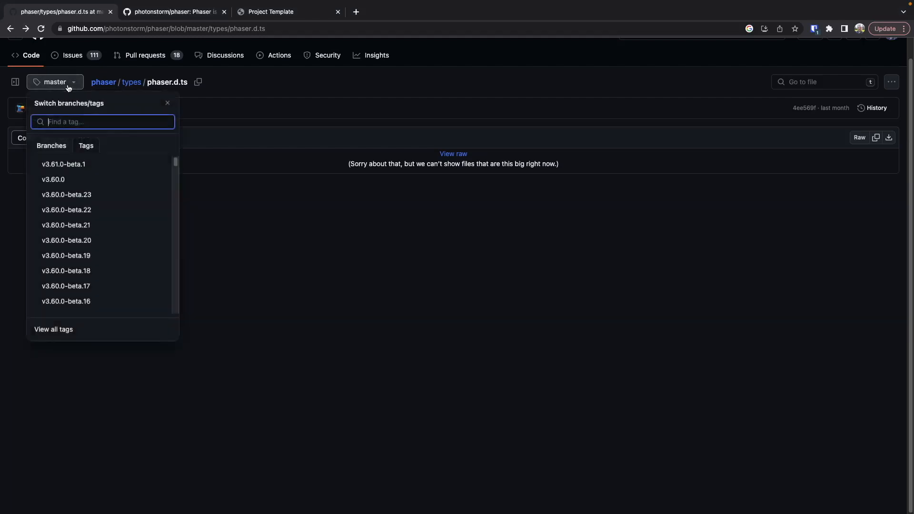
left_click(51, 145)
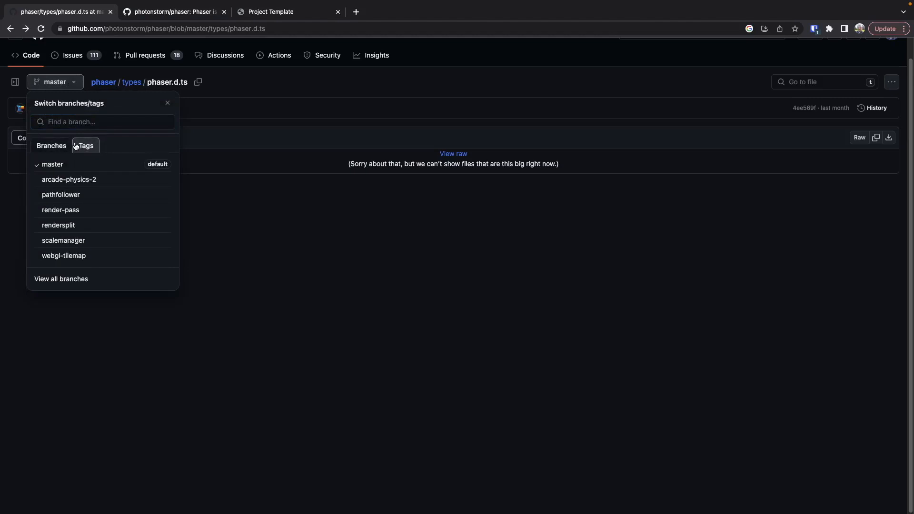
left_click(86, 145)
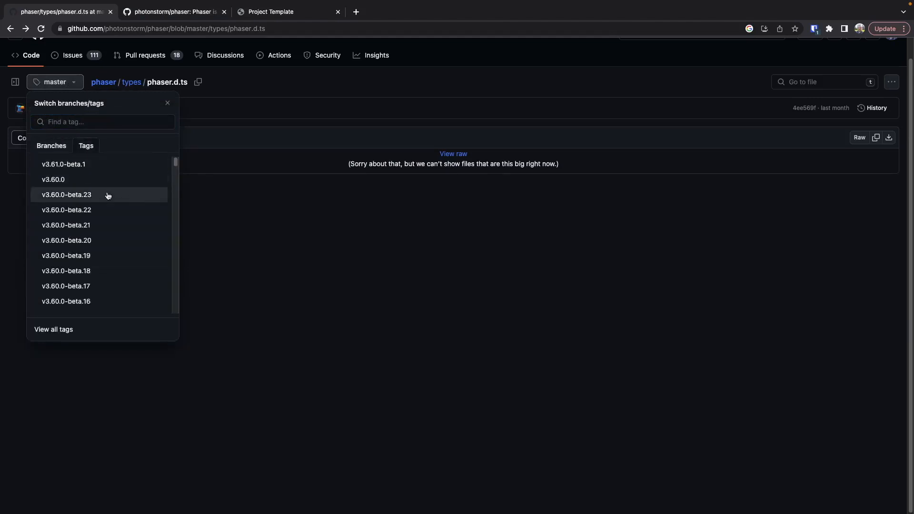
mouse_move(53, 179)
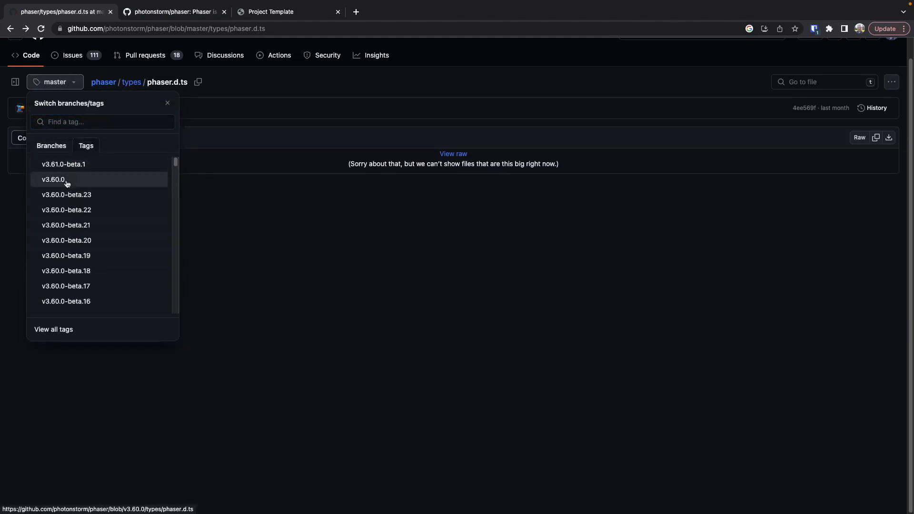
mouse_move(59, 182)
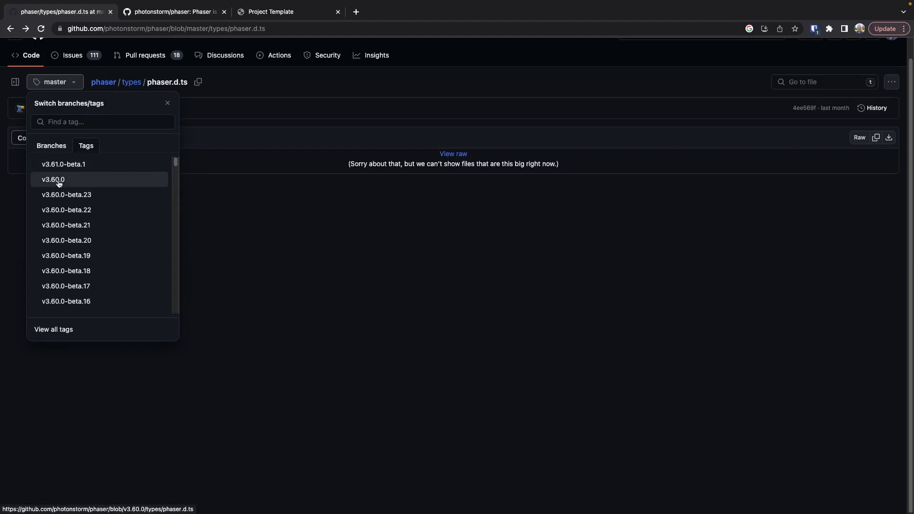
left_click(52, 180)
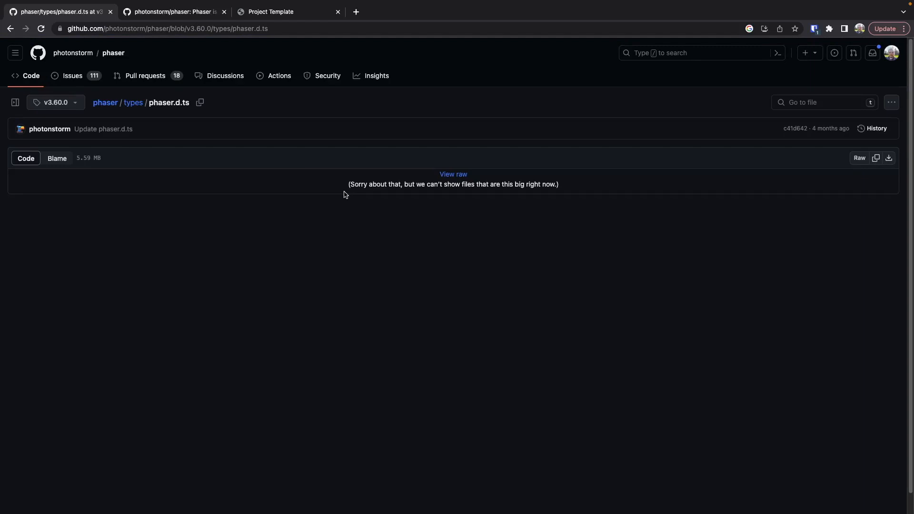
mouse_move(470, 175)
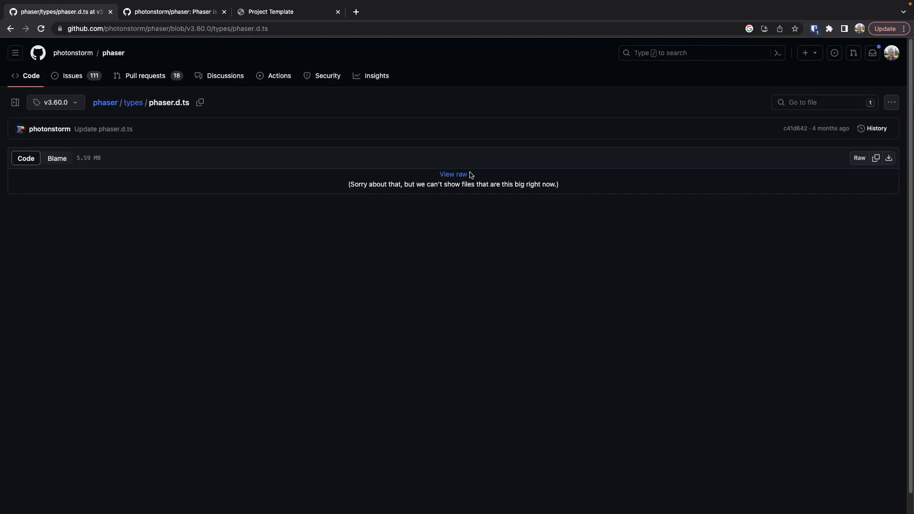
mouse_move(900, 158)
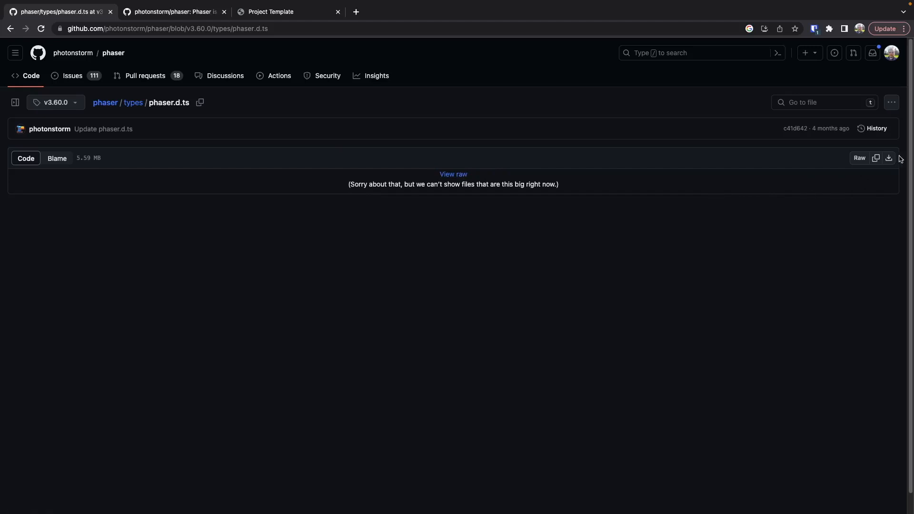
mouse_move(425, 178)
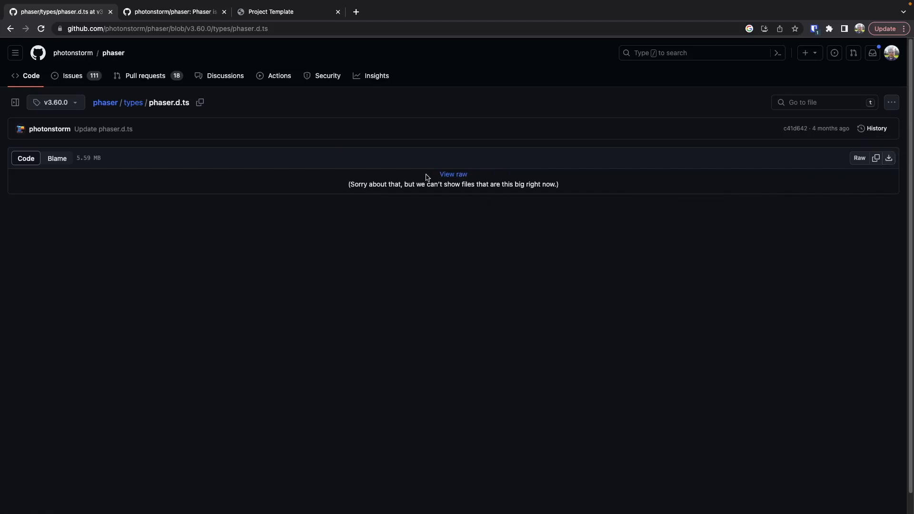
mouse_move(753, 191)
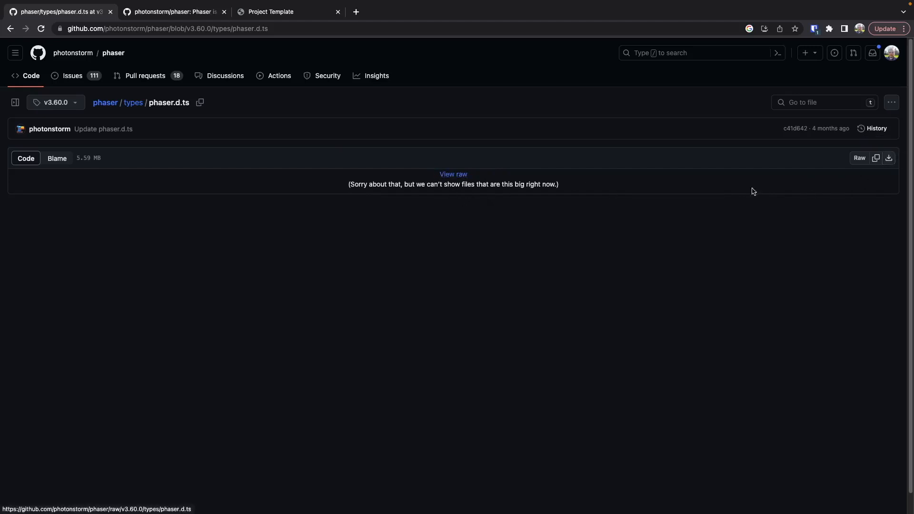
mouse_move(889, 157)
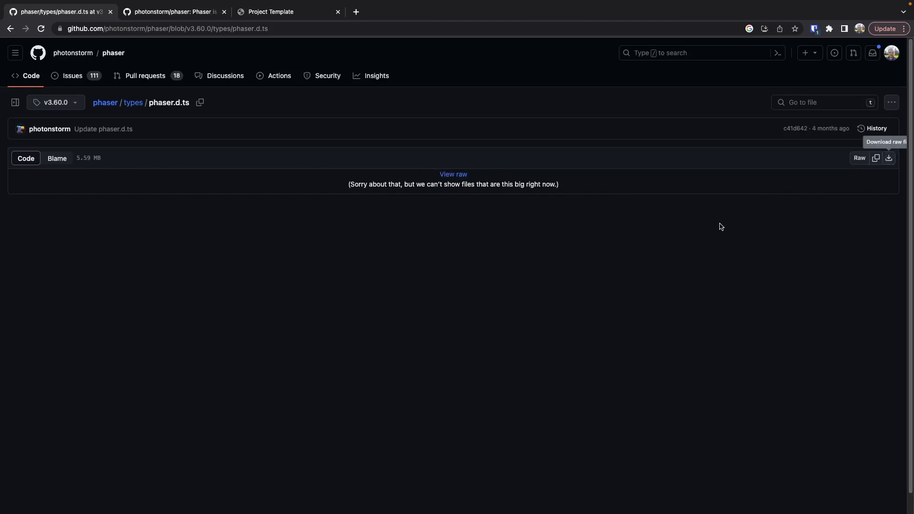
mouse_move(247, 227)
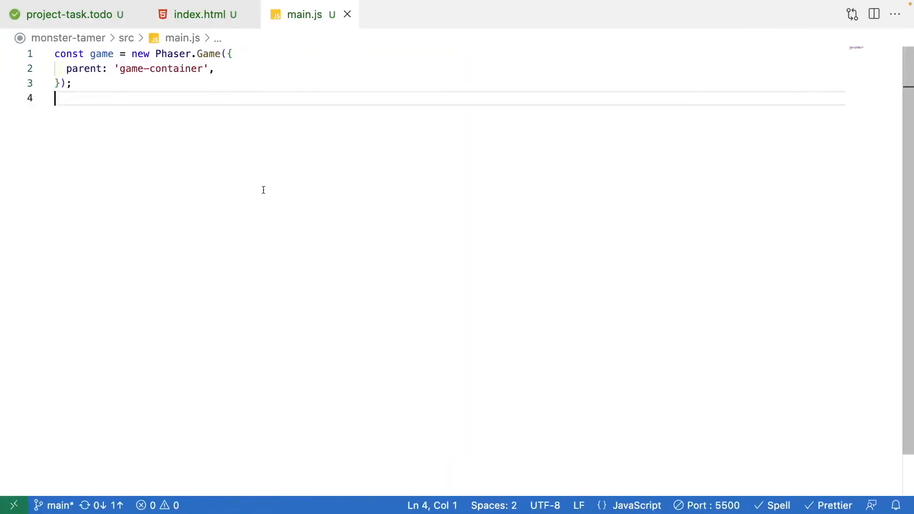
Create a src/types folder and move phaser.d.ts into it
left_click(14, 505)
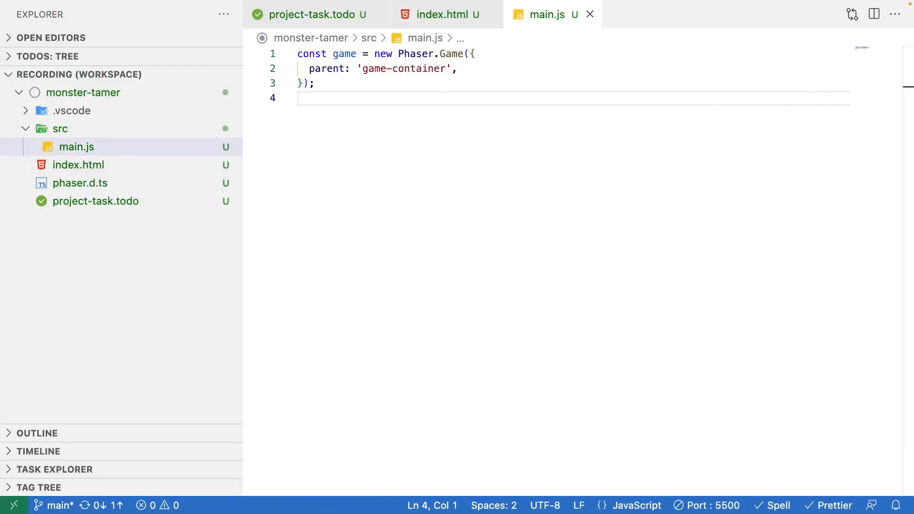
mouse_move(203, 298)
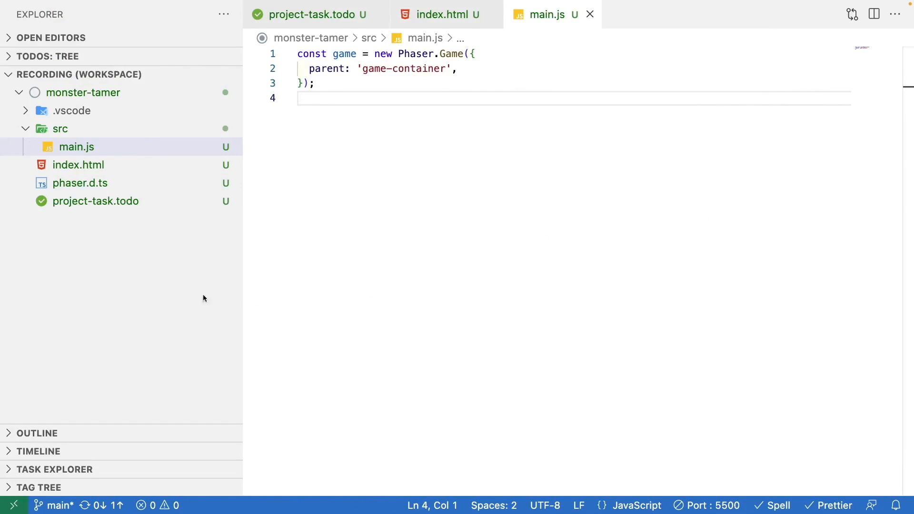
mouse_move(60, 125)
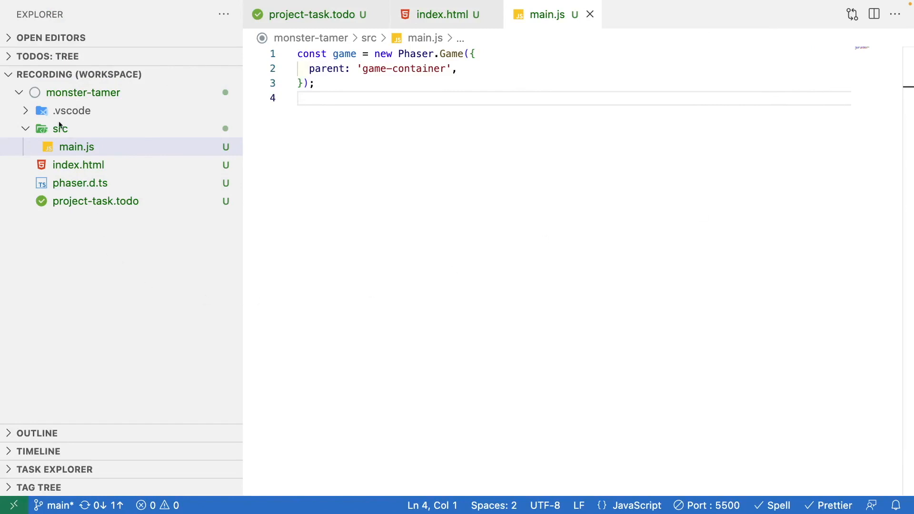
left_click(192, 75)
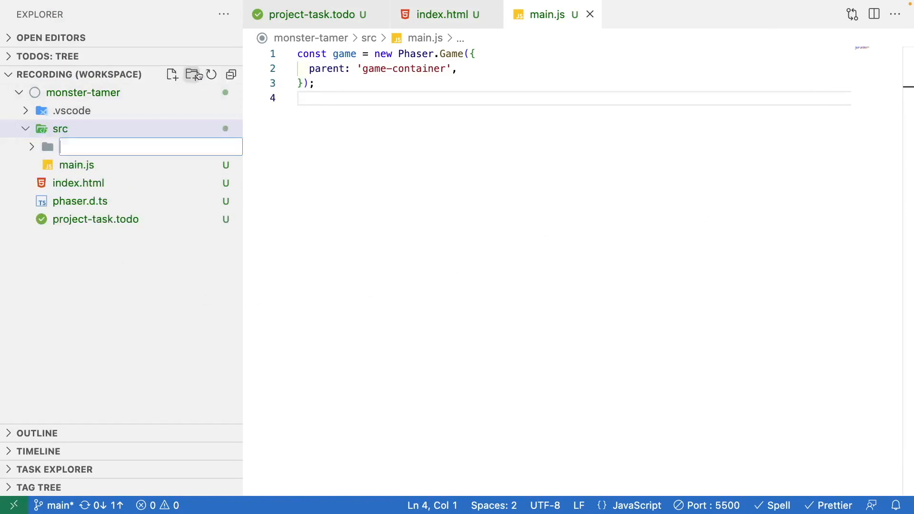
type("types")
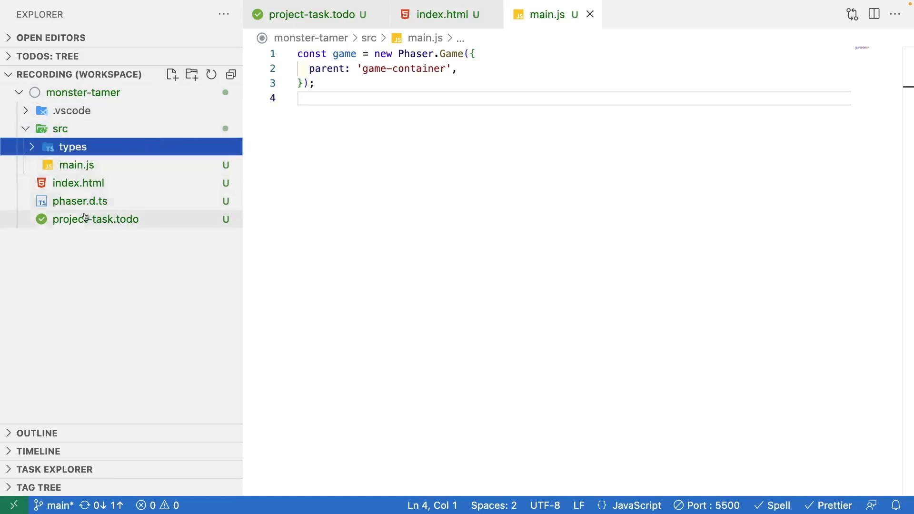
left_click_drag(80, 201, 73, 146)
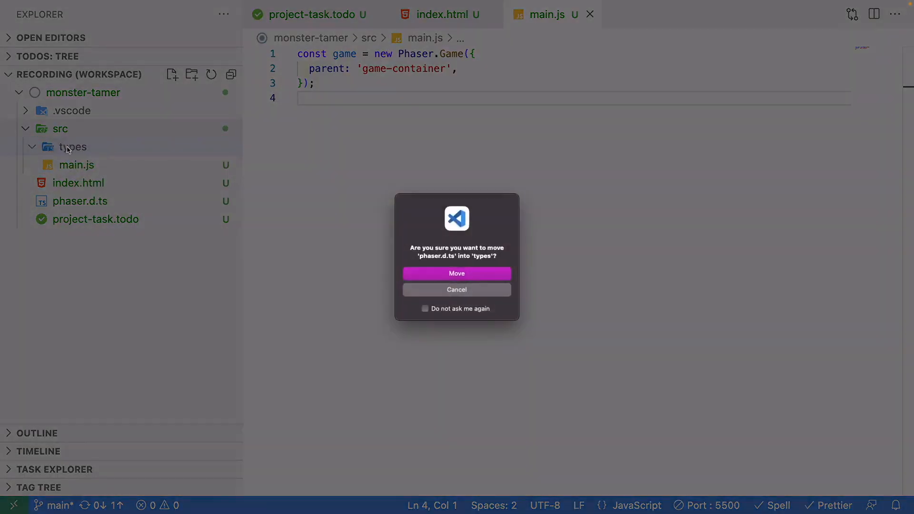
left_click(456, 274)
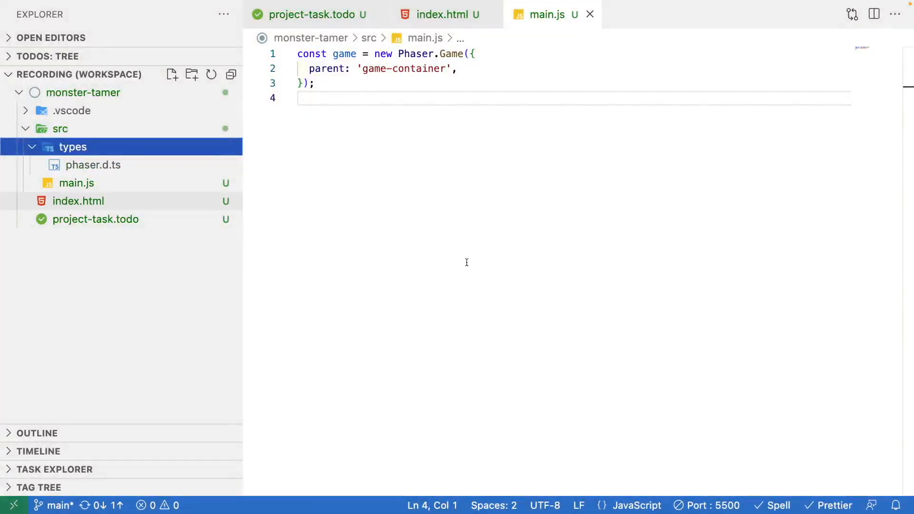
Look over the moved phaser.d.ts, return to main.js, and collapse the types folder
left_click(93, 166)
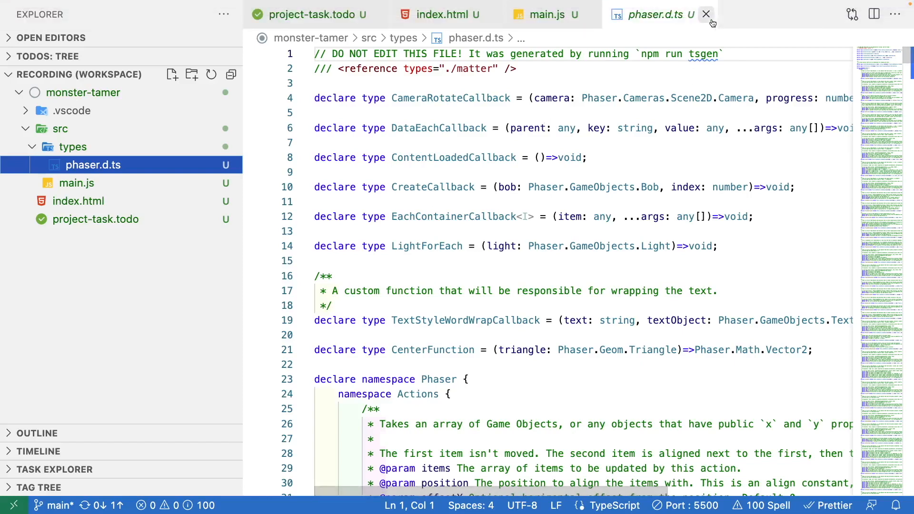
left_click(706, 14)
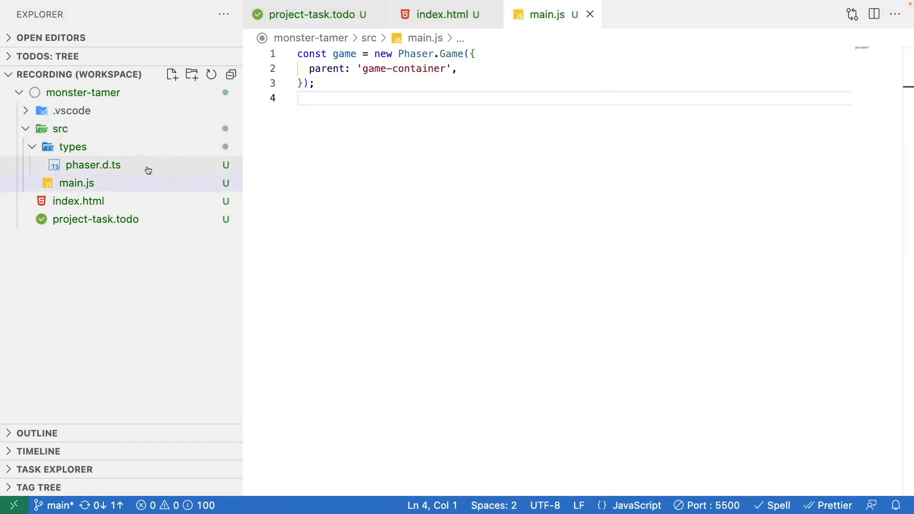
left_click(92, 166)
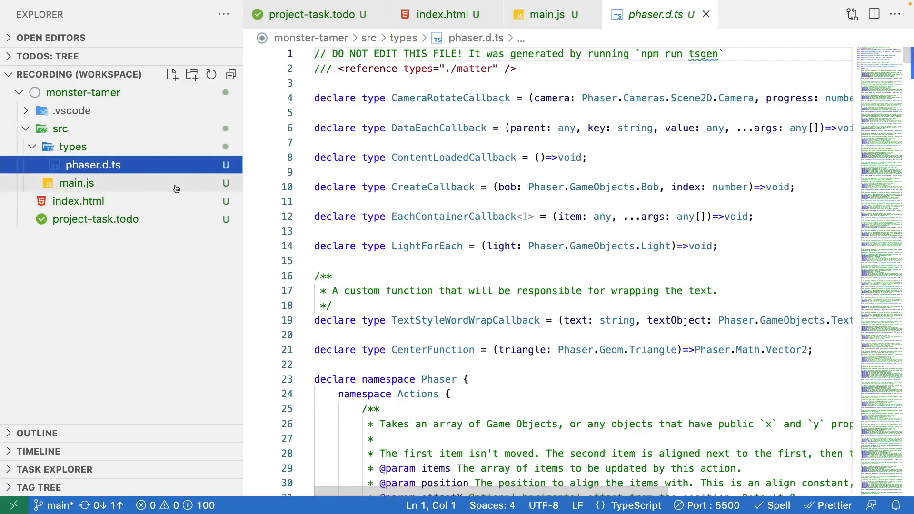
left_click(76, 182)
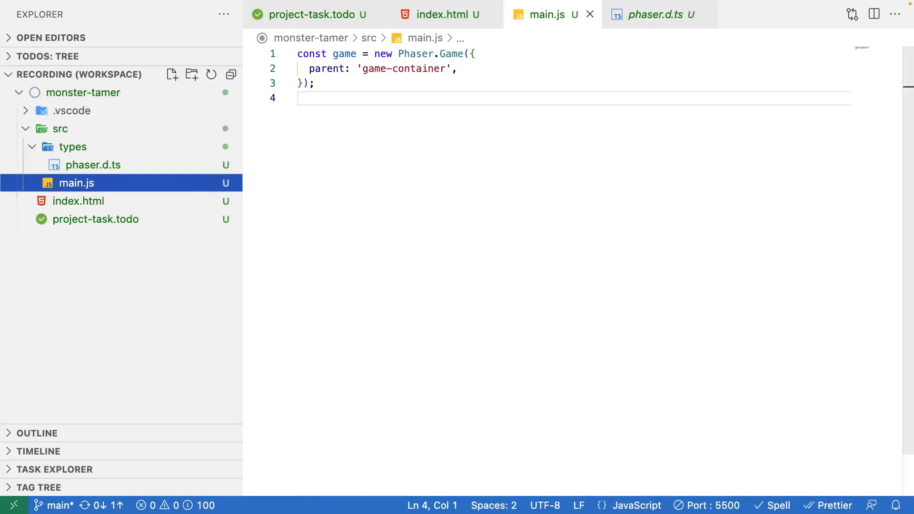
left_click(204, 267)
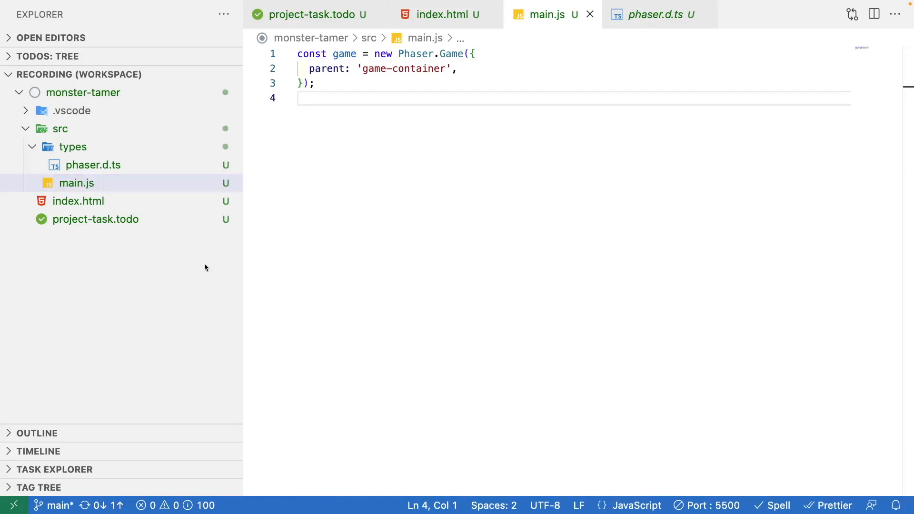
mouse_move(178, 253)
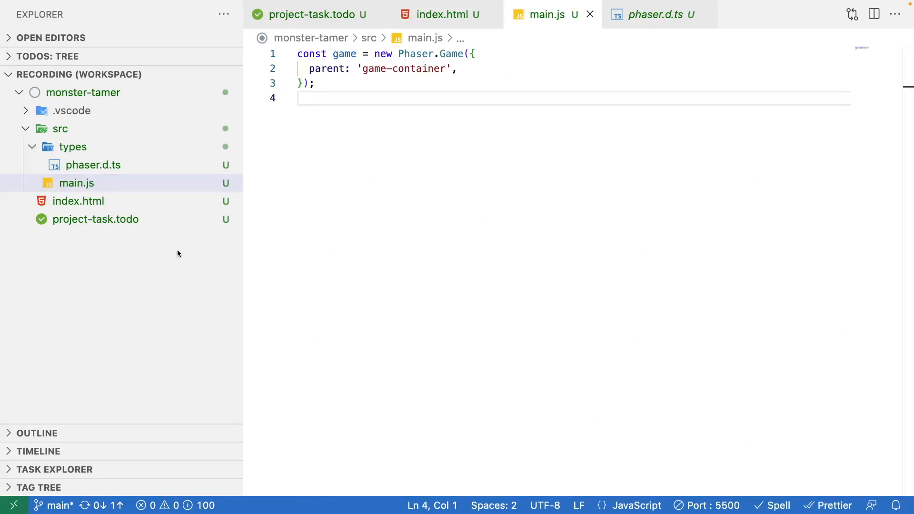
left_click(72, 146)
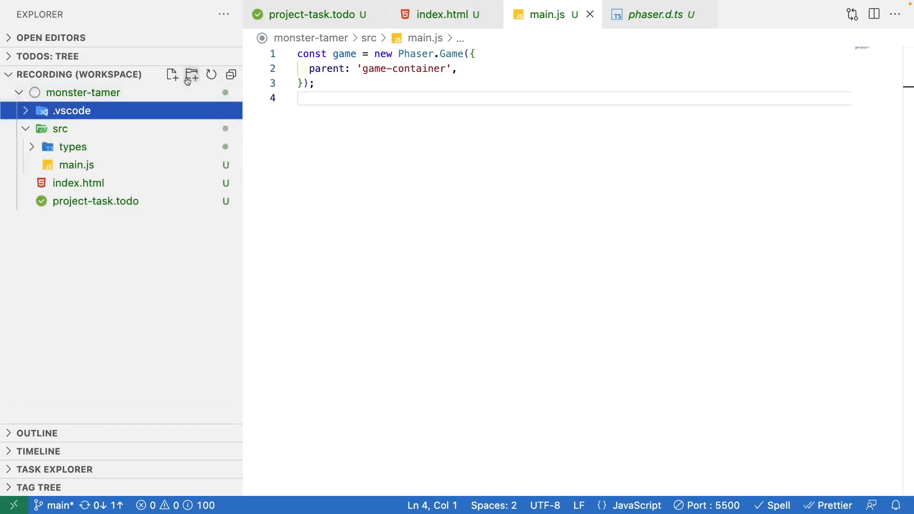
Create a jsconfig.json file at the project root
left_click(172, 74)
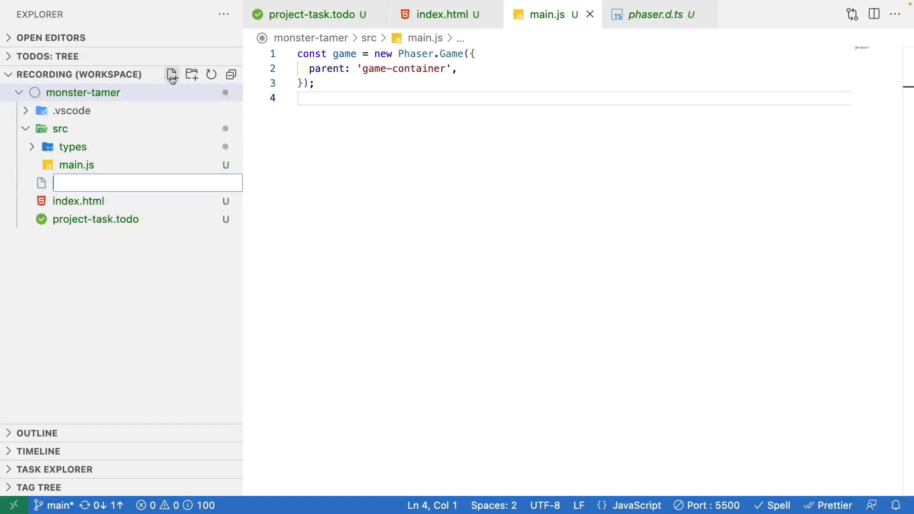
type("js")
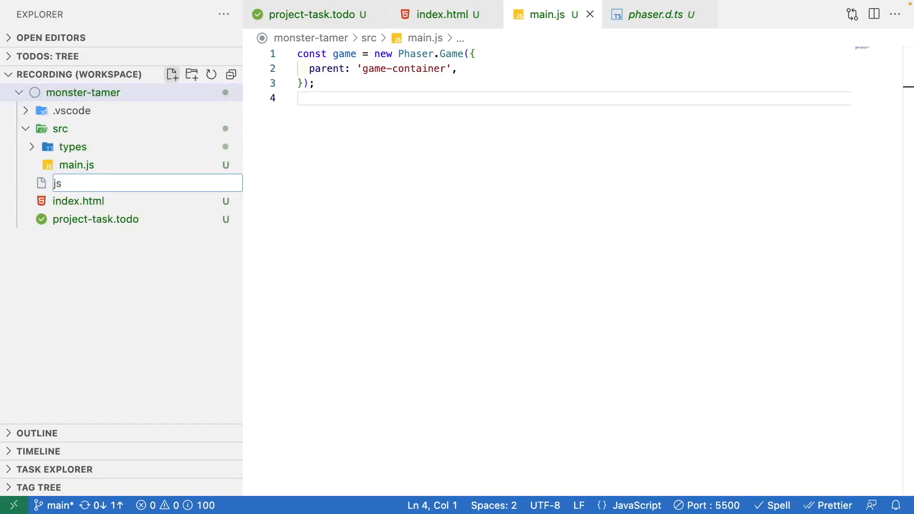
type("config.json")
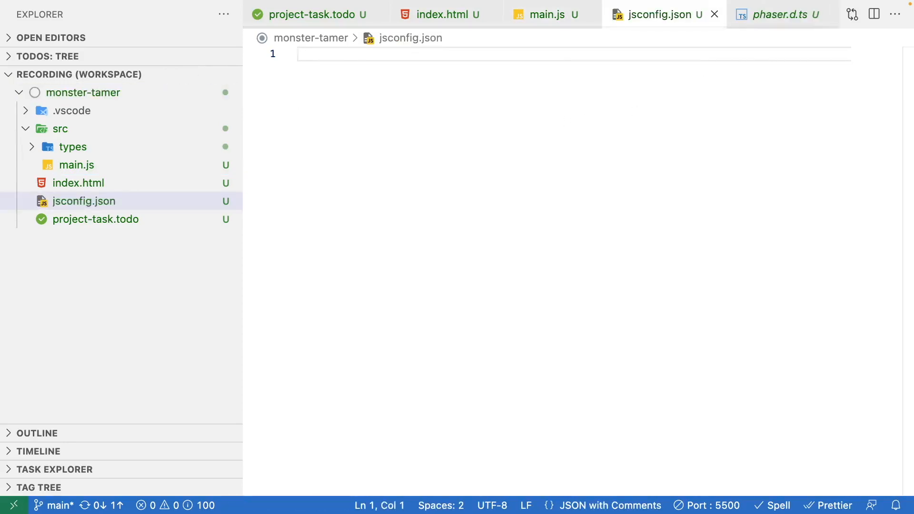
Add compilerOptions with module es6, target es6 and checkJs true
type("{")
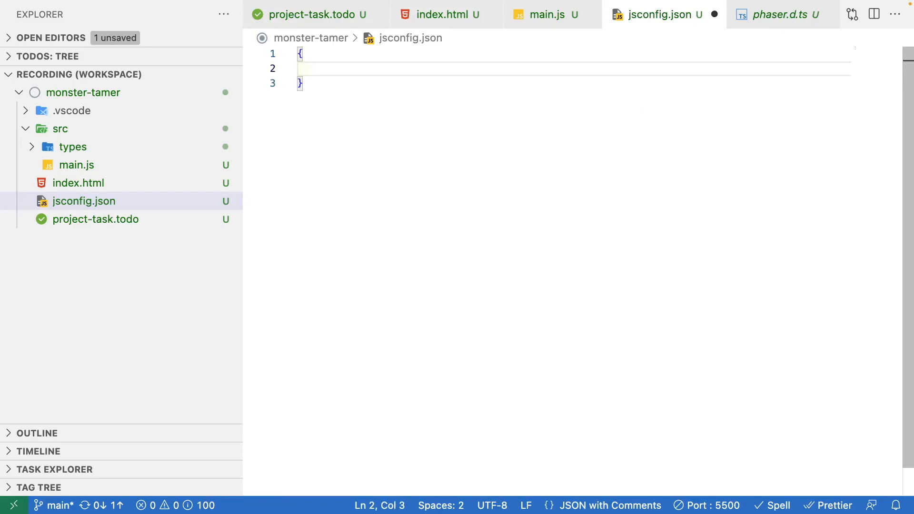
type("\"c\"")
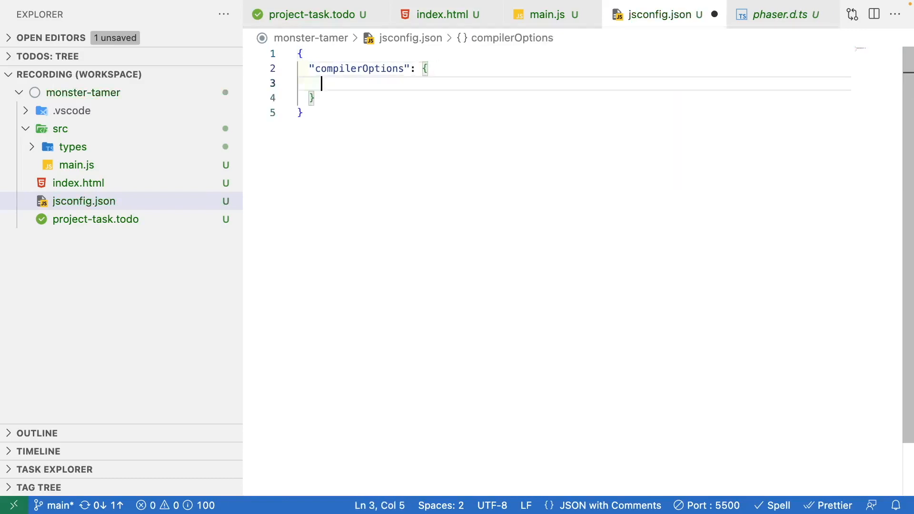
type("\"")
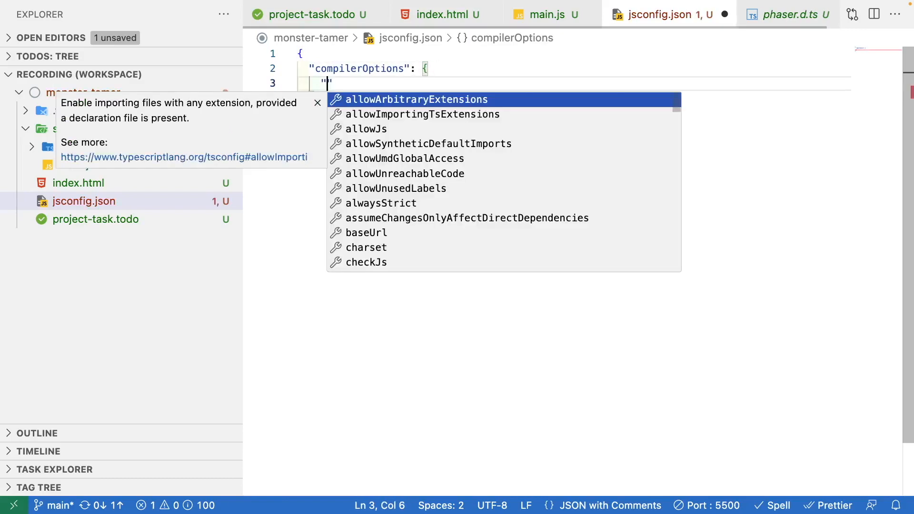
type("module\":")
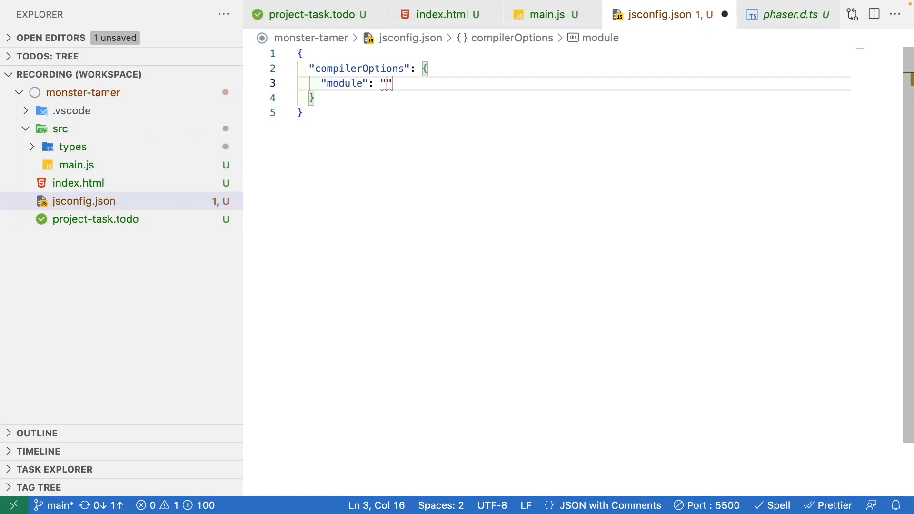
type("es6\",")
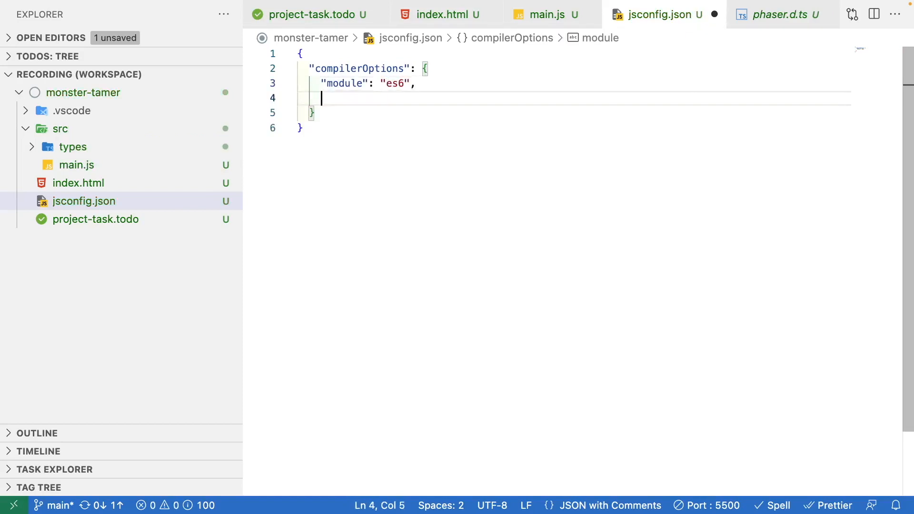
type("\"target\": \"es6\",")
type("\"checkJs\": false")
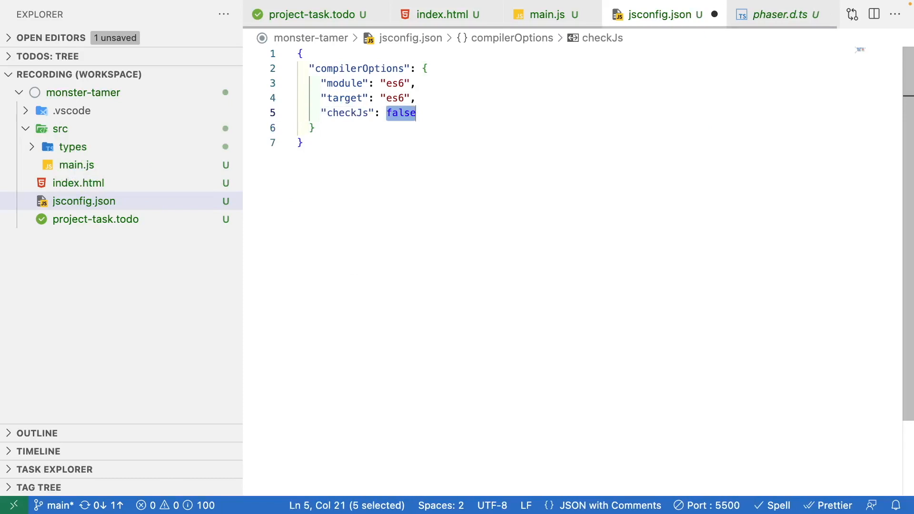
type("true")
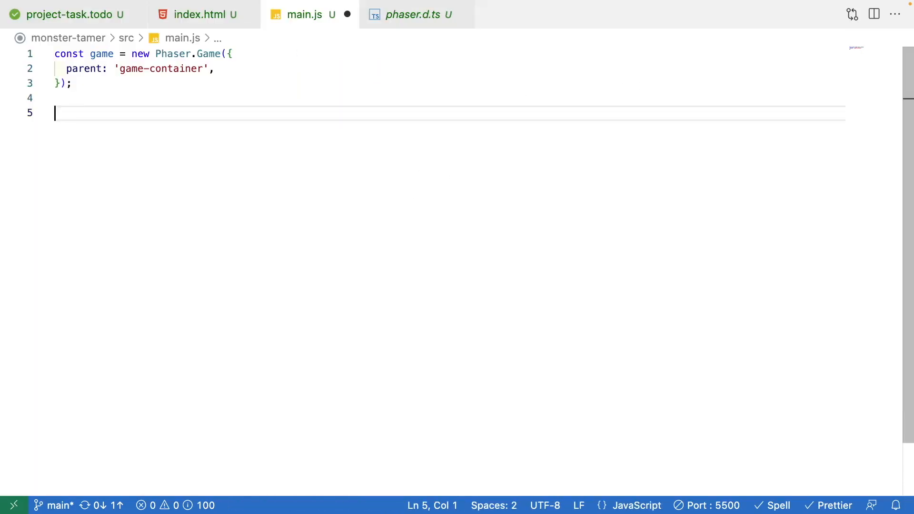
type("Ph")
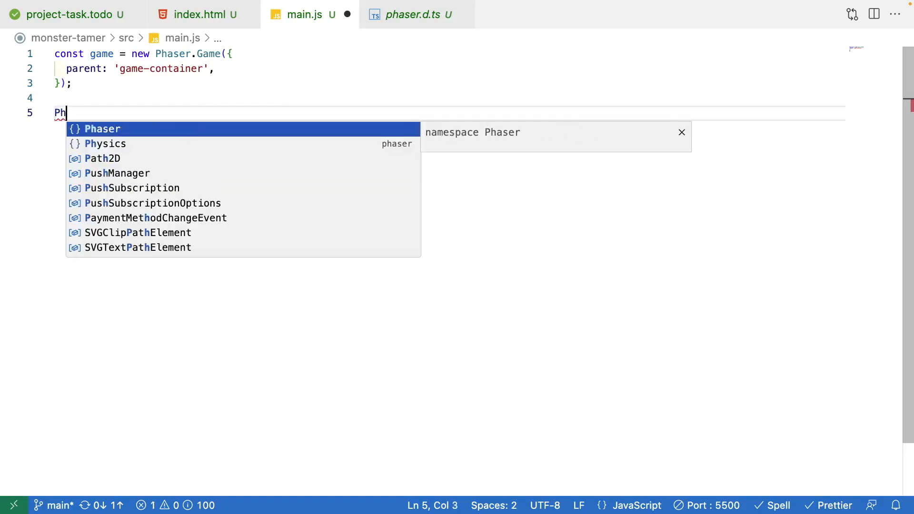
type("aser.")
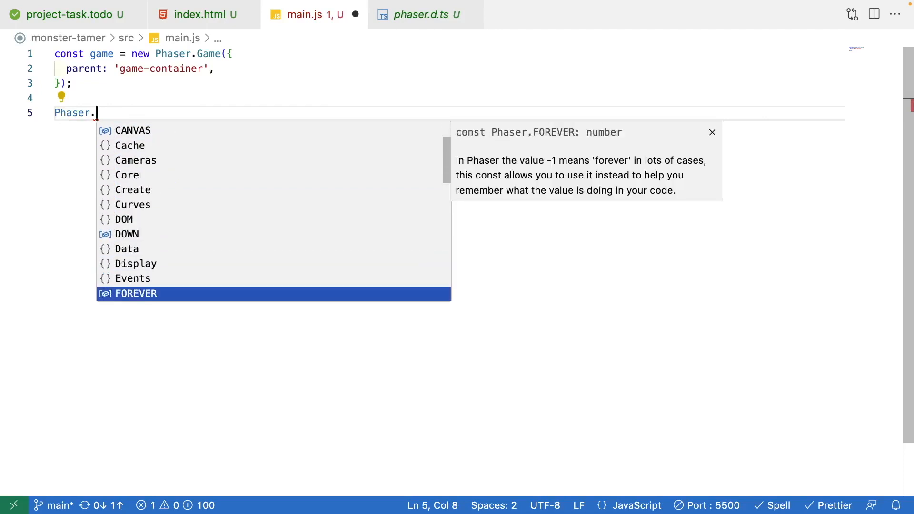
key("Backspace")
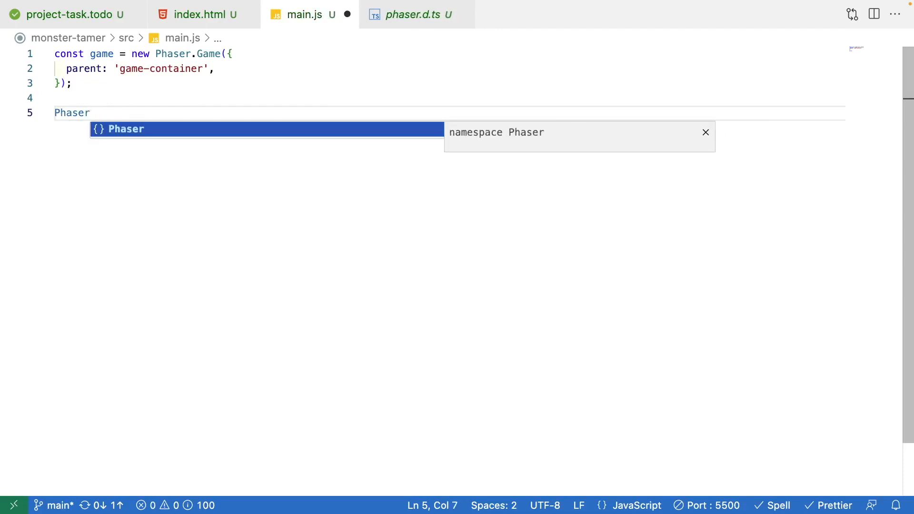
mouse_move(151, 86)
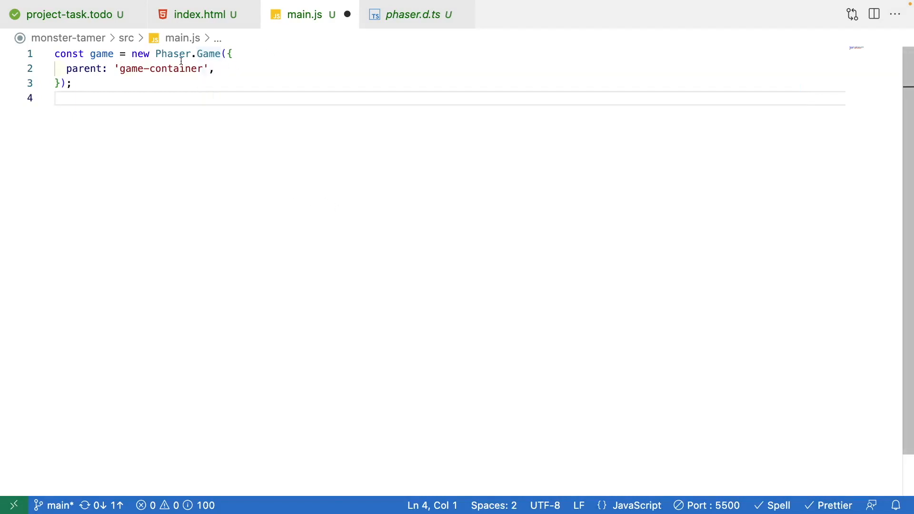
mouse_move(208, 54)
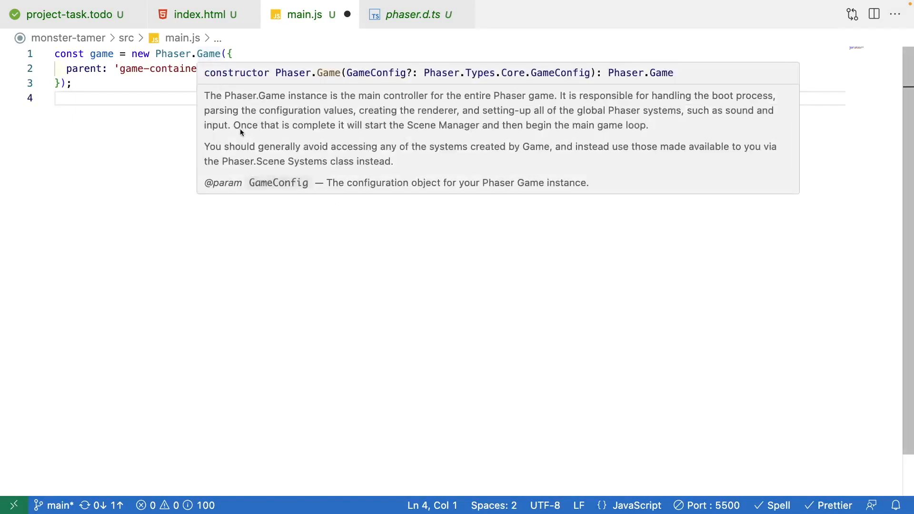
key("Enter")
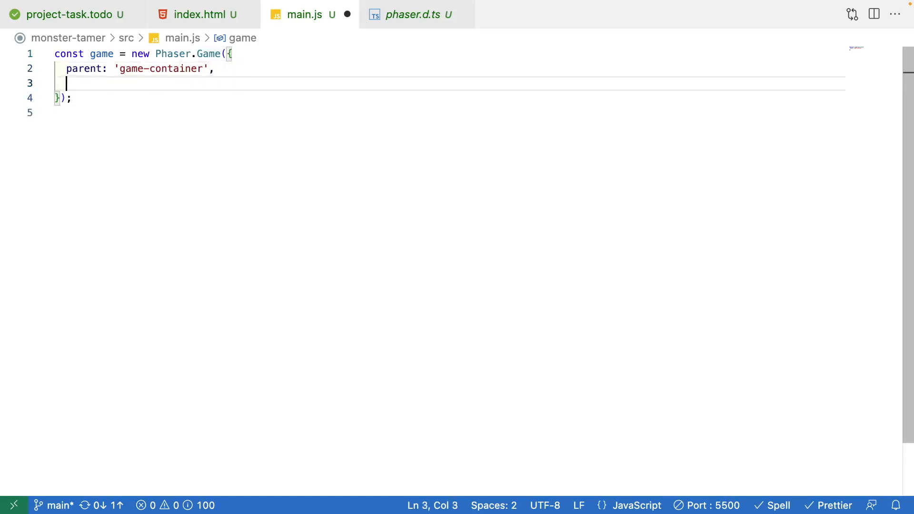
type("a")
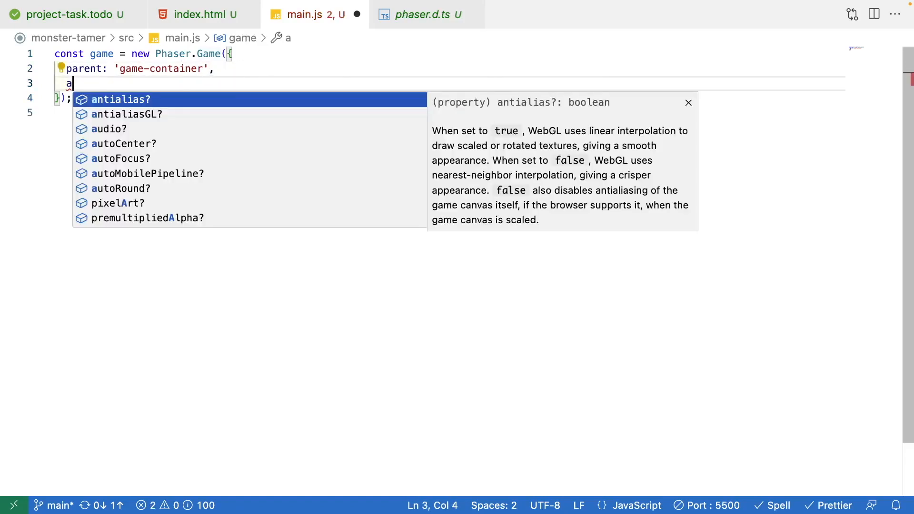
key("Escape")
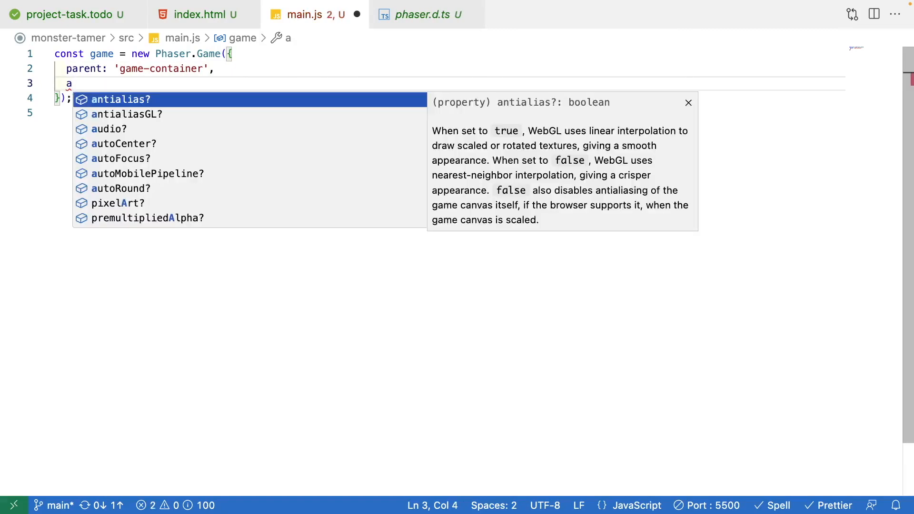
type("sc")
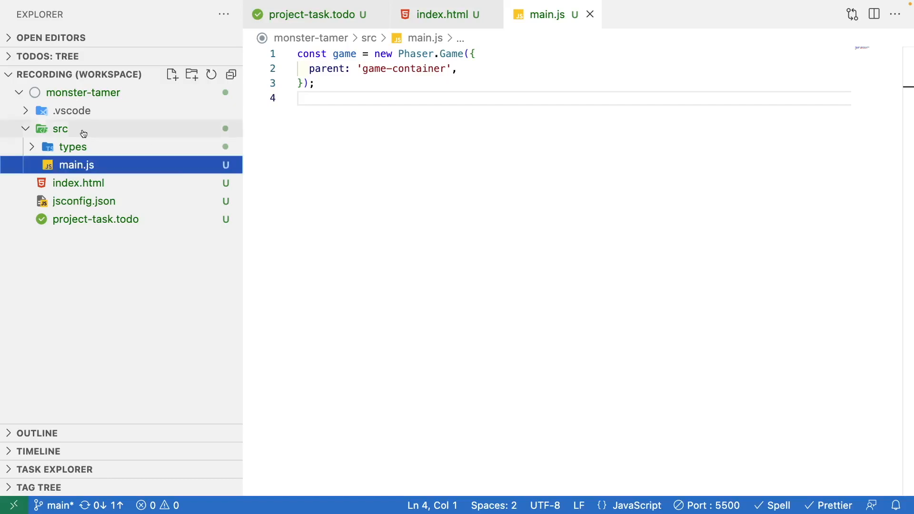
Create a lib folder under src containing a new phaser.js file
left_click(192, 74)
type("lib")
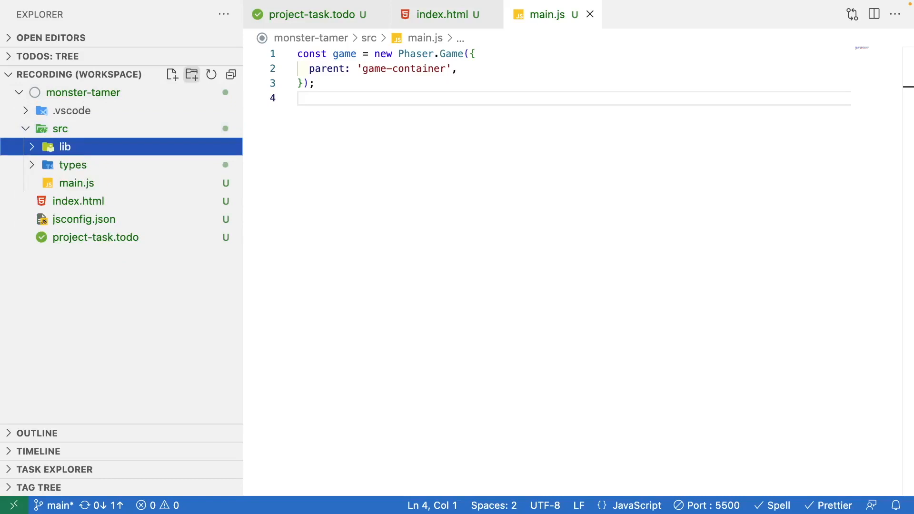
mouse_move(142, 81)
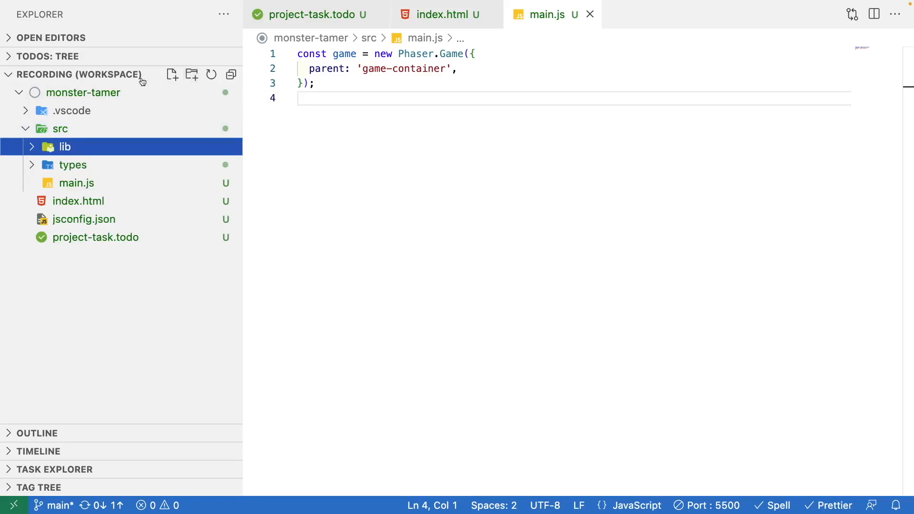
left_click(172, 74)
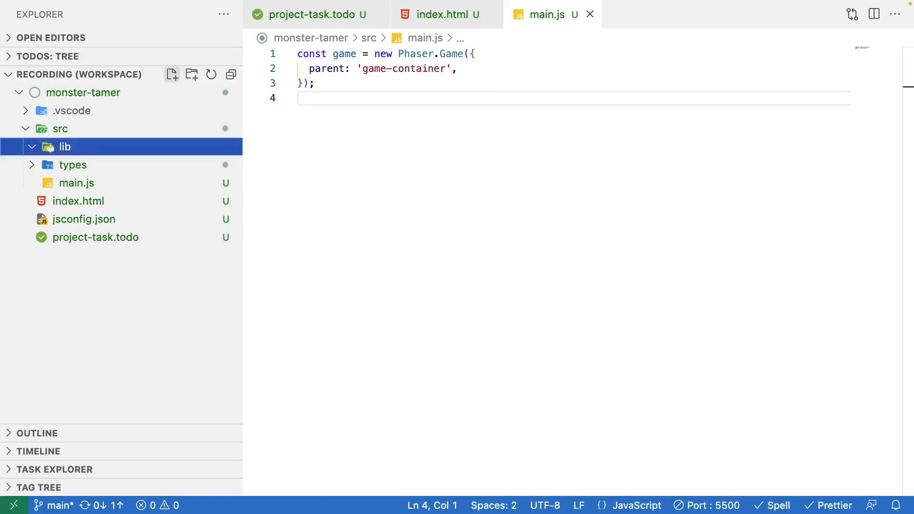
left_click(172, 74)
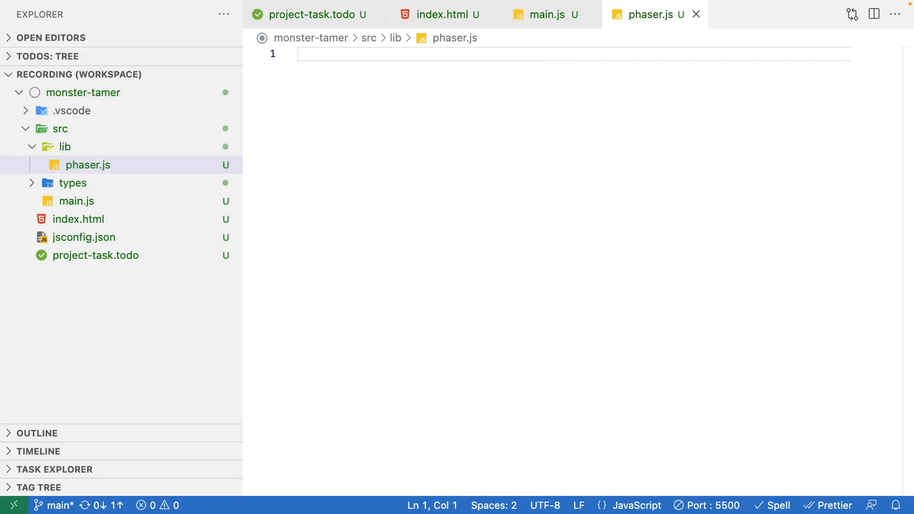
mouse_move(604, 107)
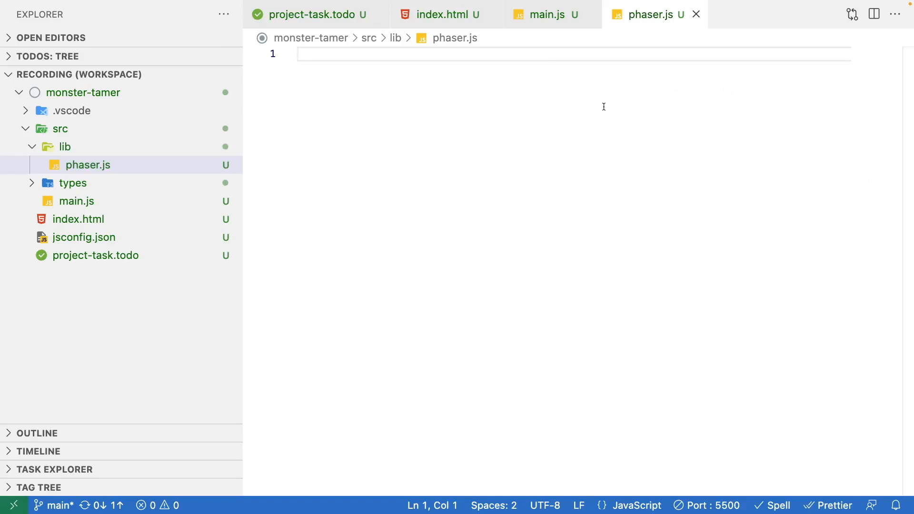
Write 'export default window.Phaser;' in lib/phaser.js
type("export")
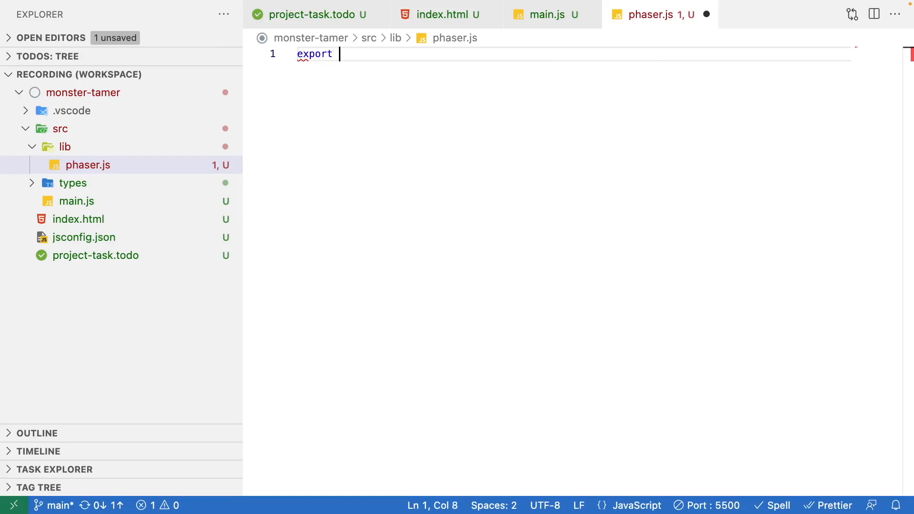
type("default wind")
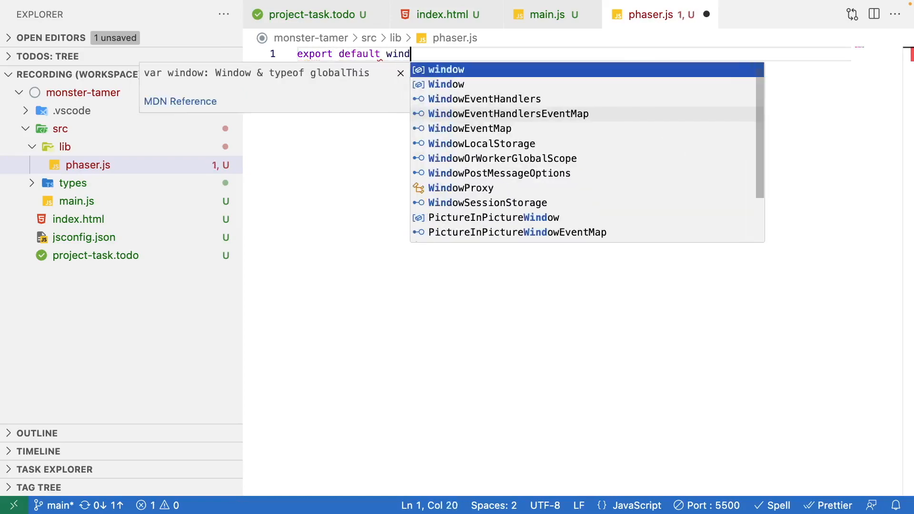
type(".Phaser;")
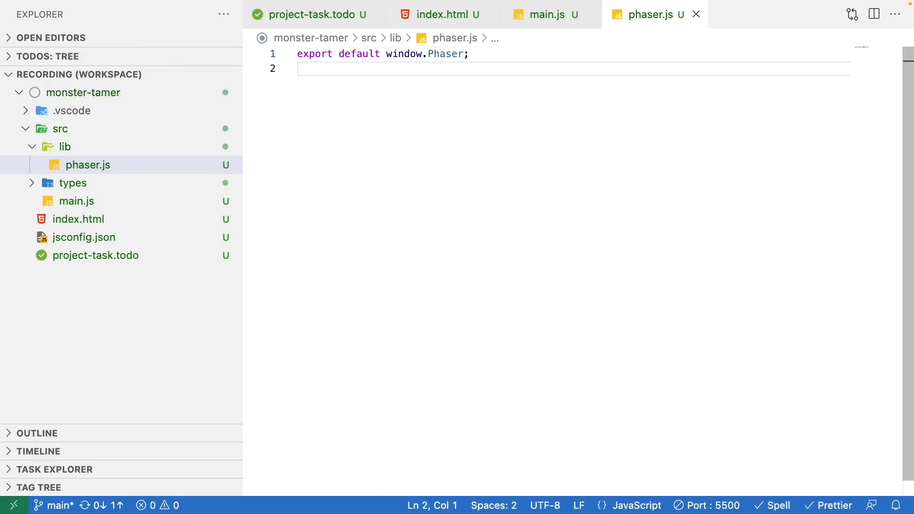
Add "import Phaser from './lib/phaser.js';" at the top of main.js
left_click(77, 201)
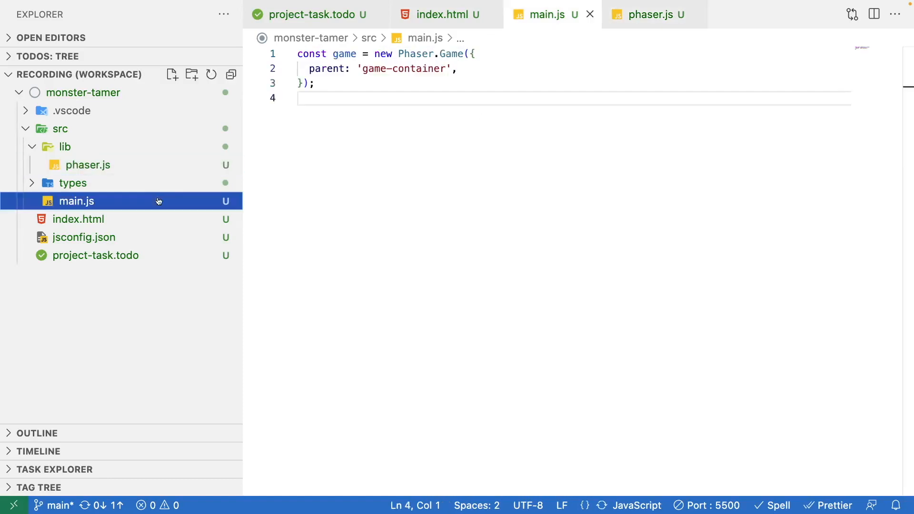
left_click(513, 83)
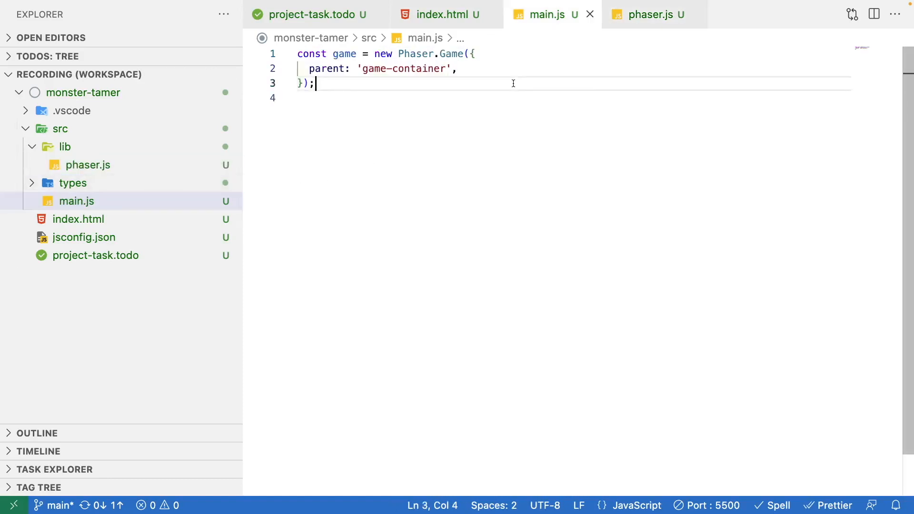
double_click(416, 54)
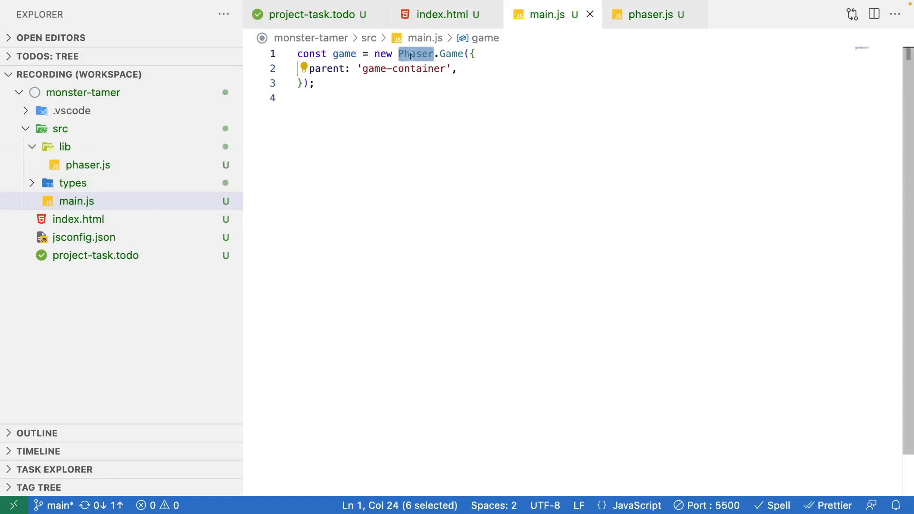
key("Enter")
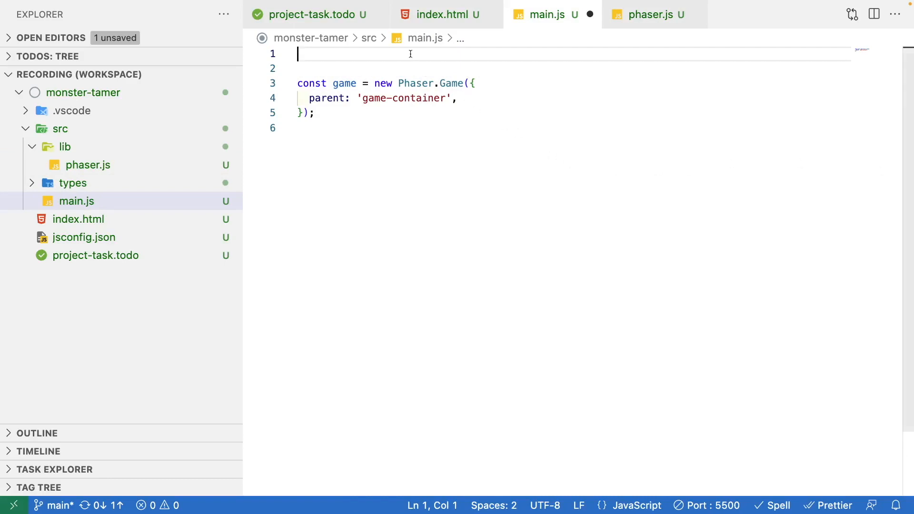
type("import Phaser from './lib/phaser")
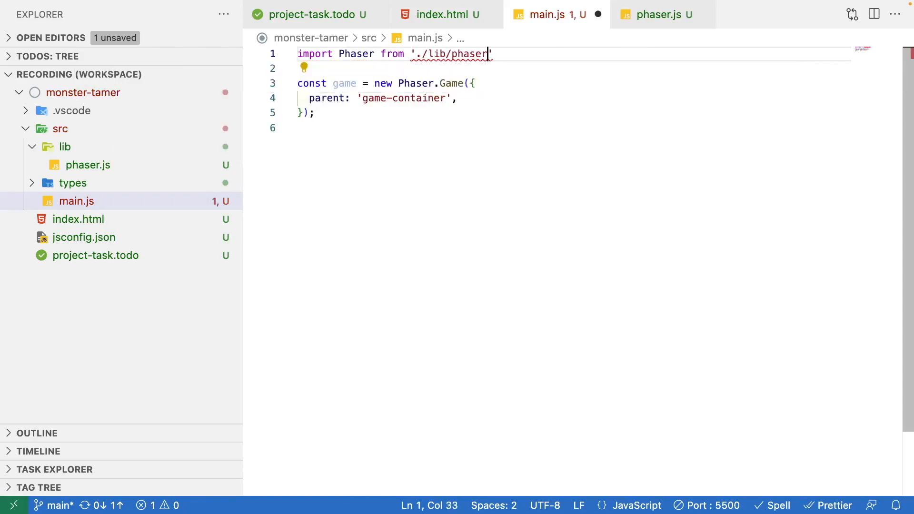
type(".js;")
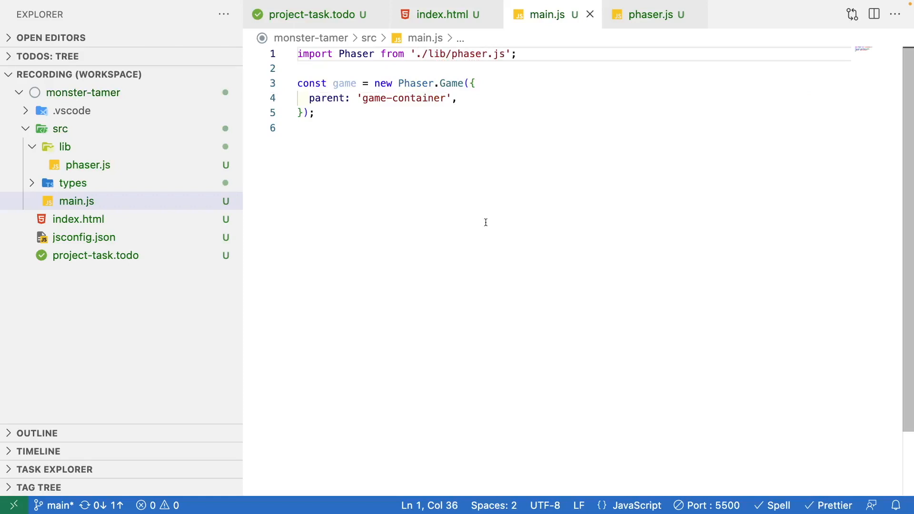